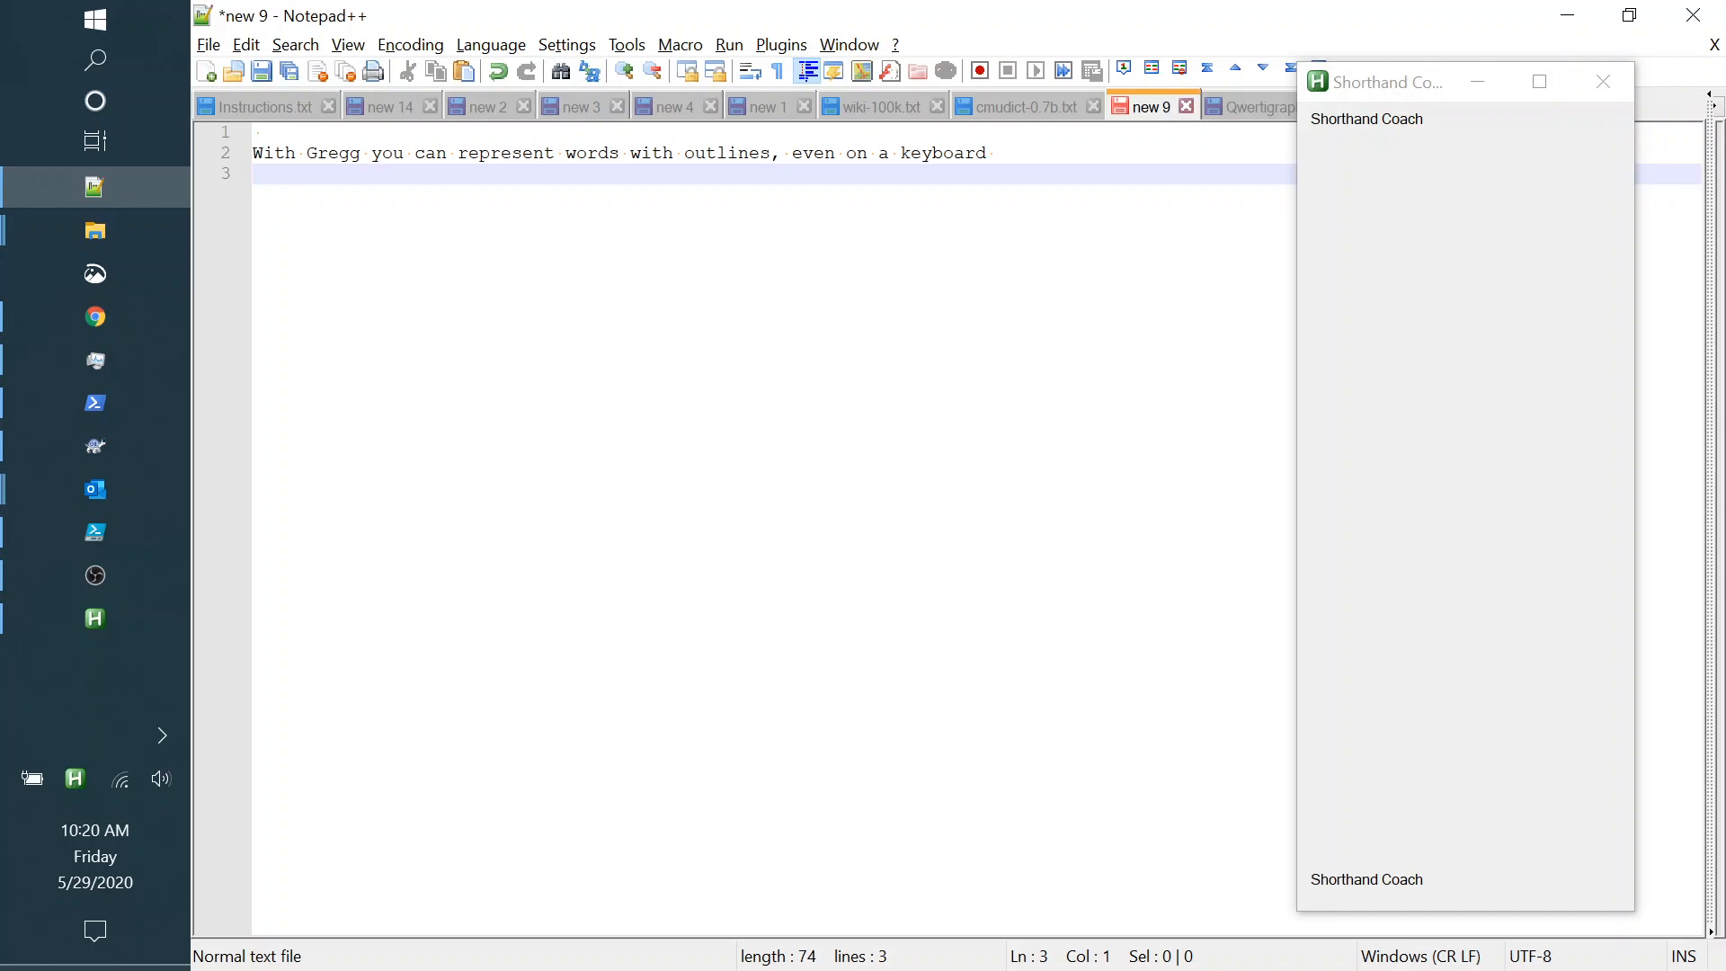
Retype the Gregg sample sentence, including 'represent words', as a second copy on line 3.
{"action": "type", "text": "E"}
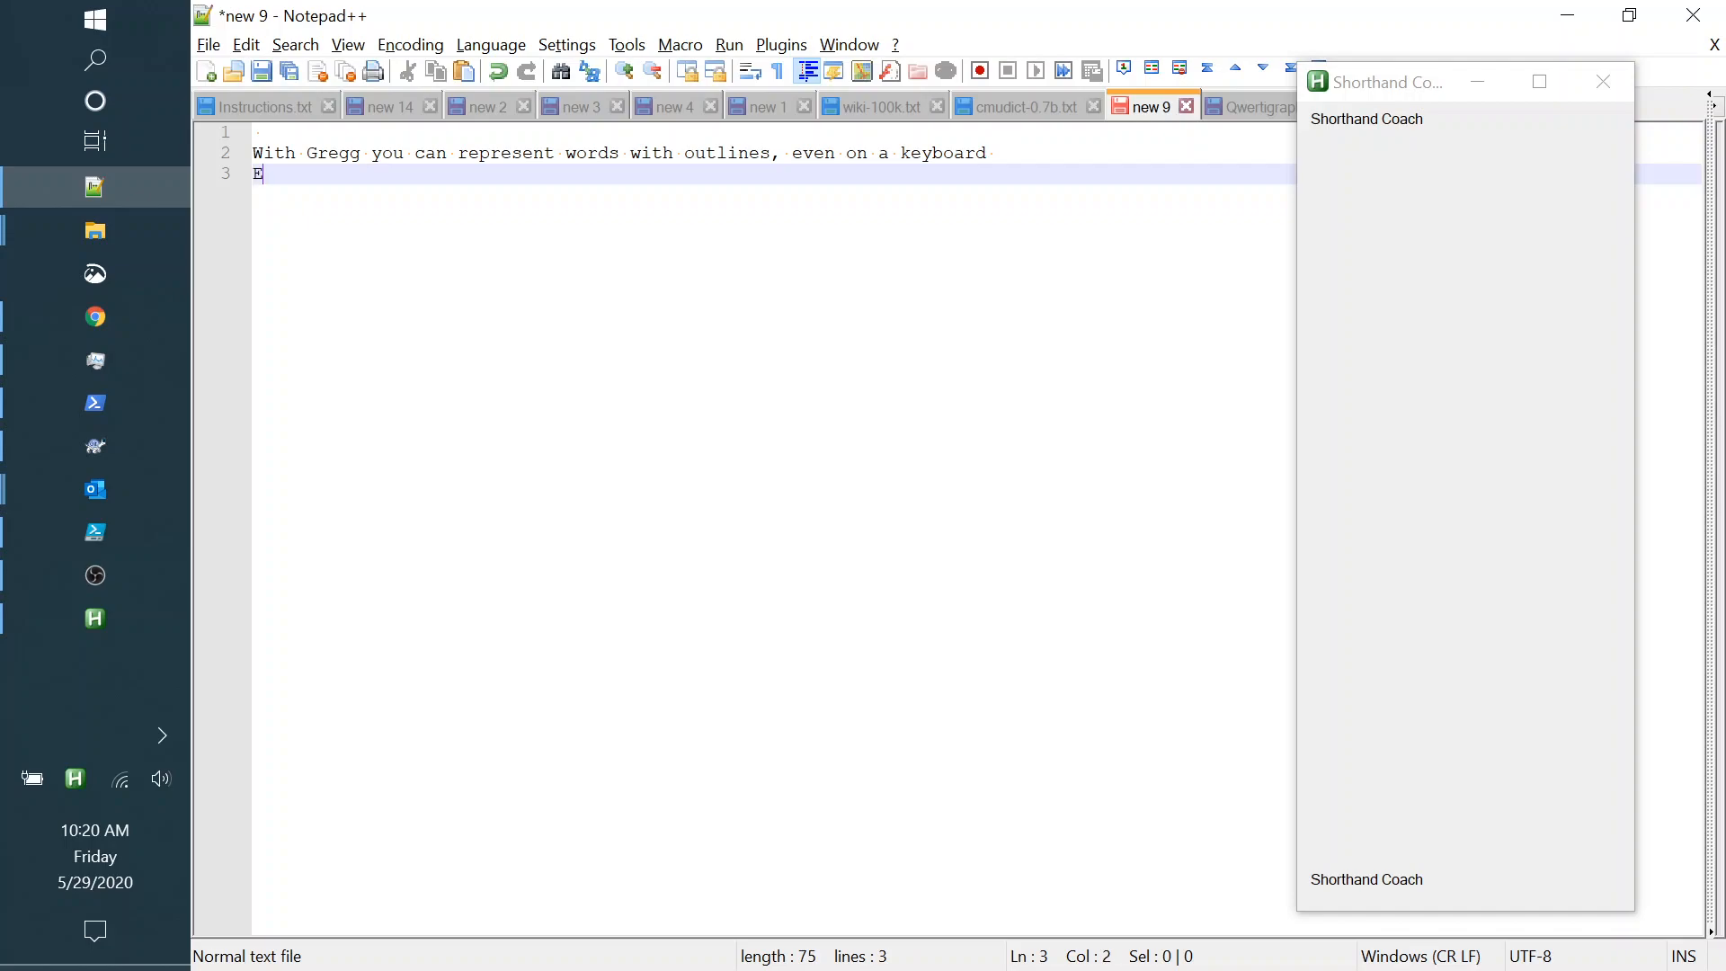
{"action": "type", "text": "h Gre"}
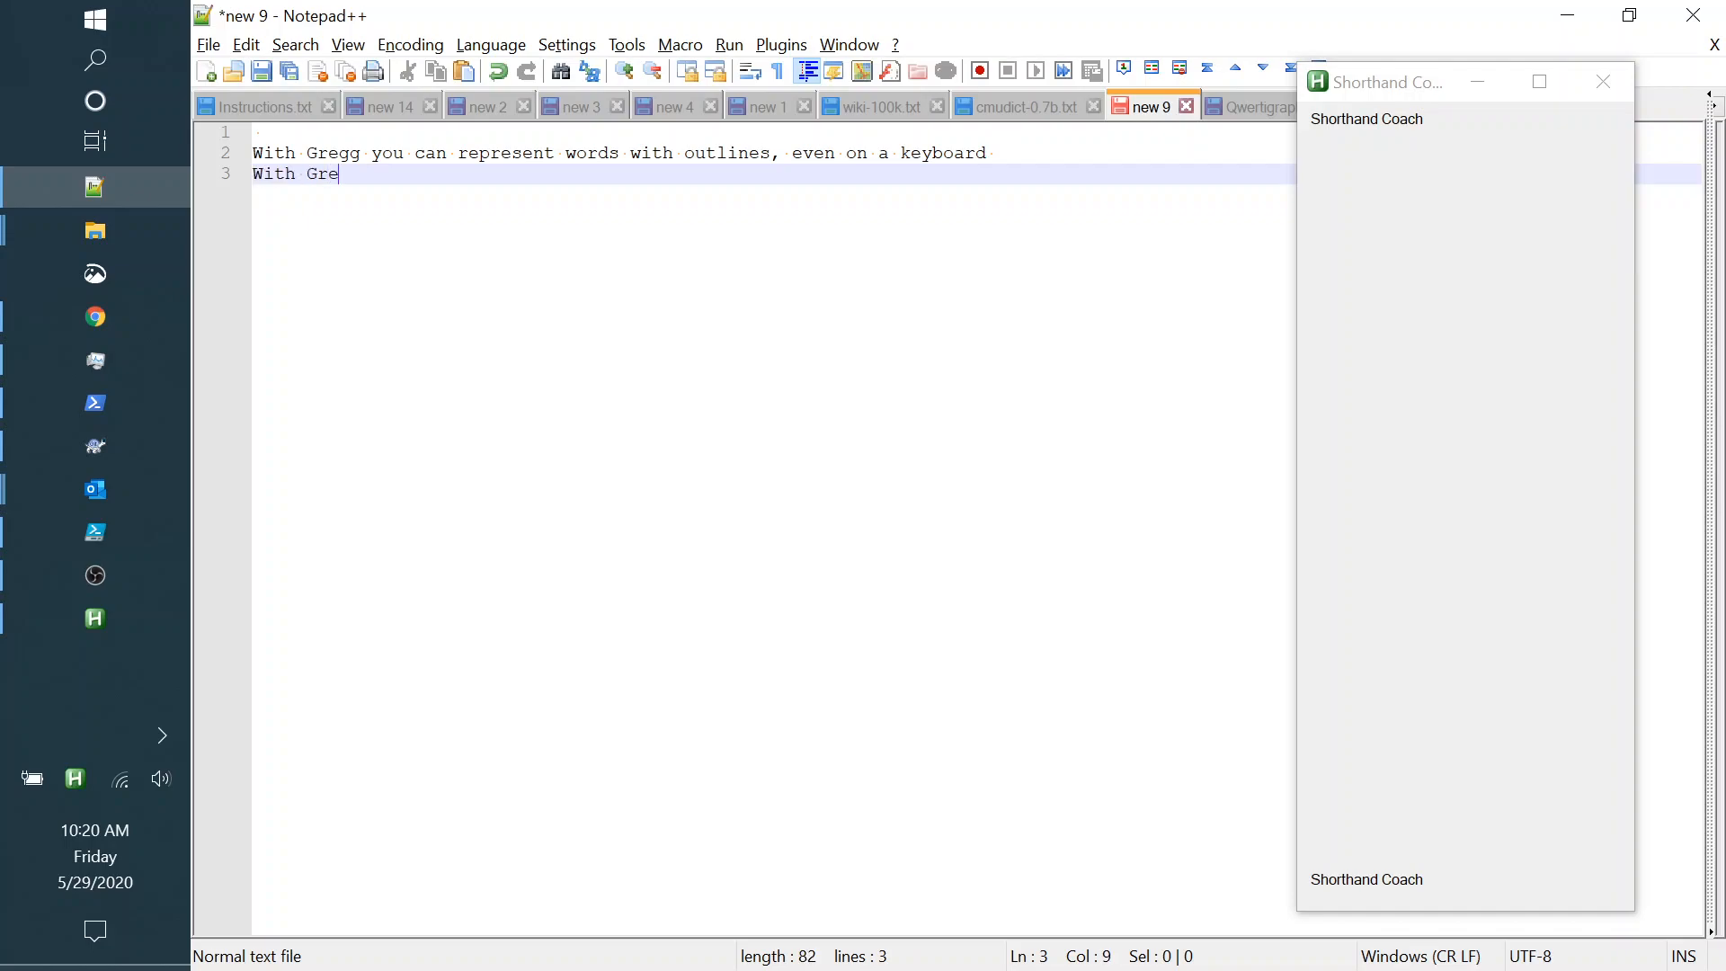
{"action": "type", "text": "gg"}
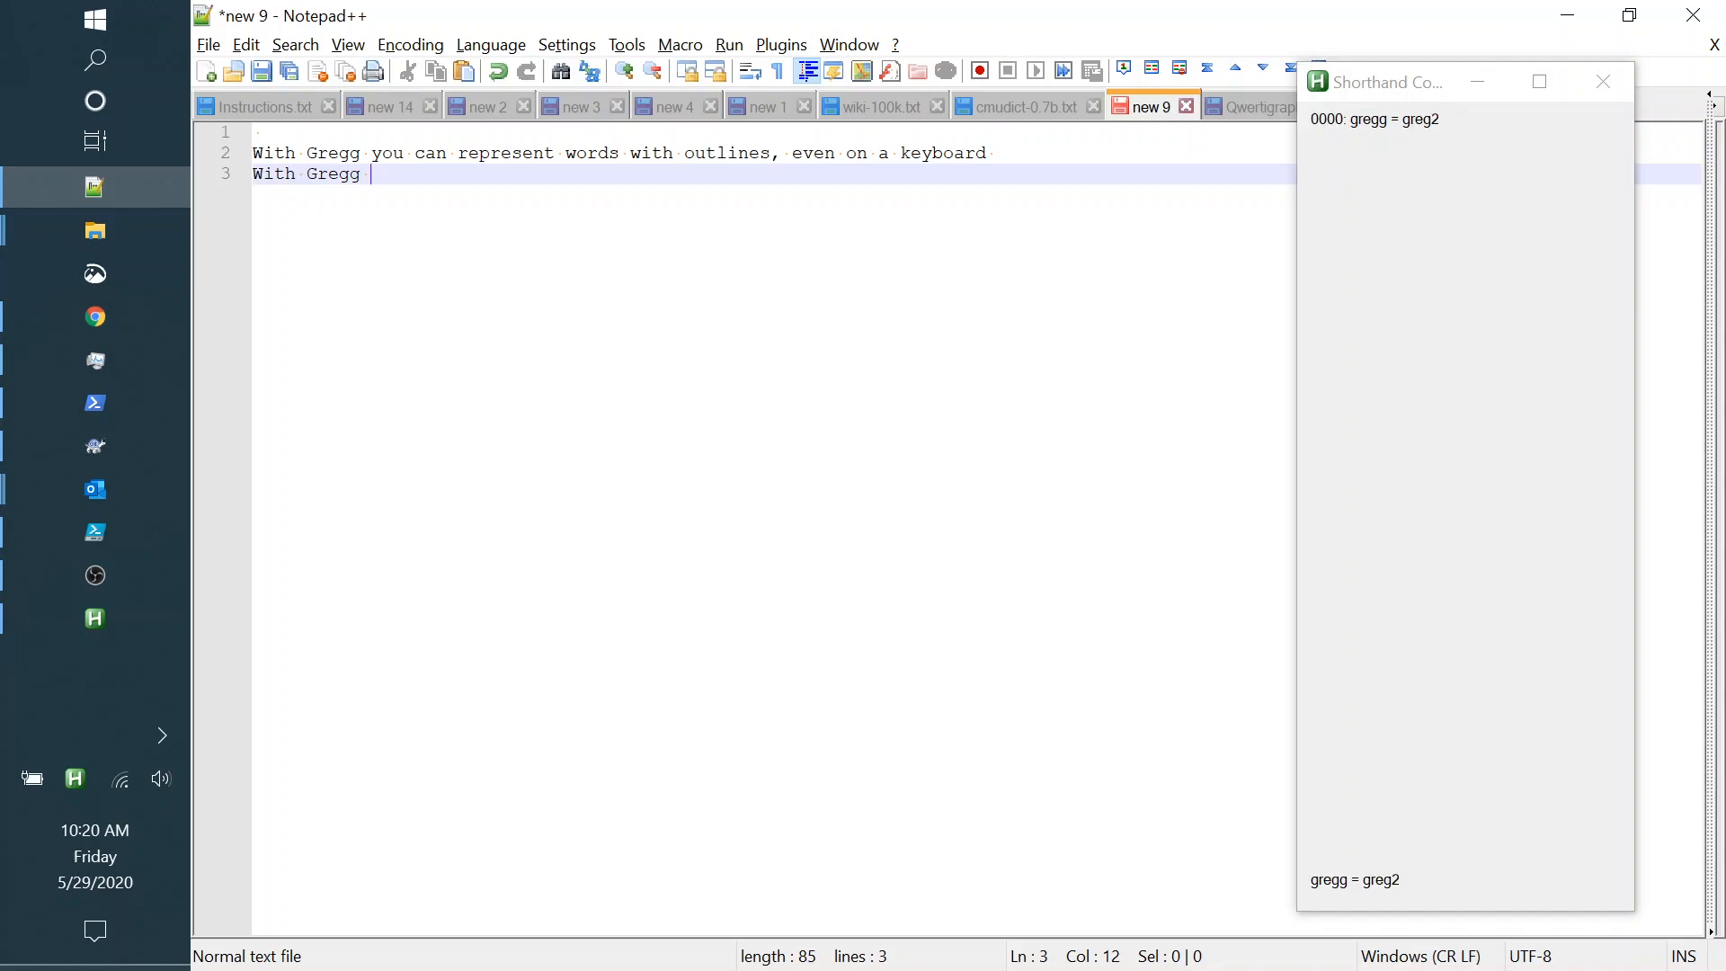
{"action": "type", "text": "u k"}
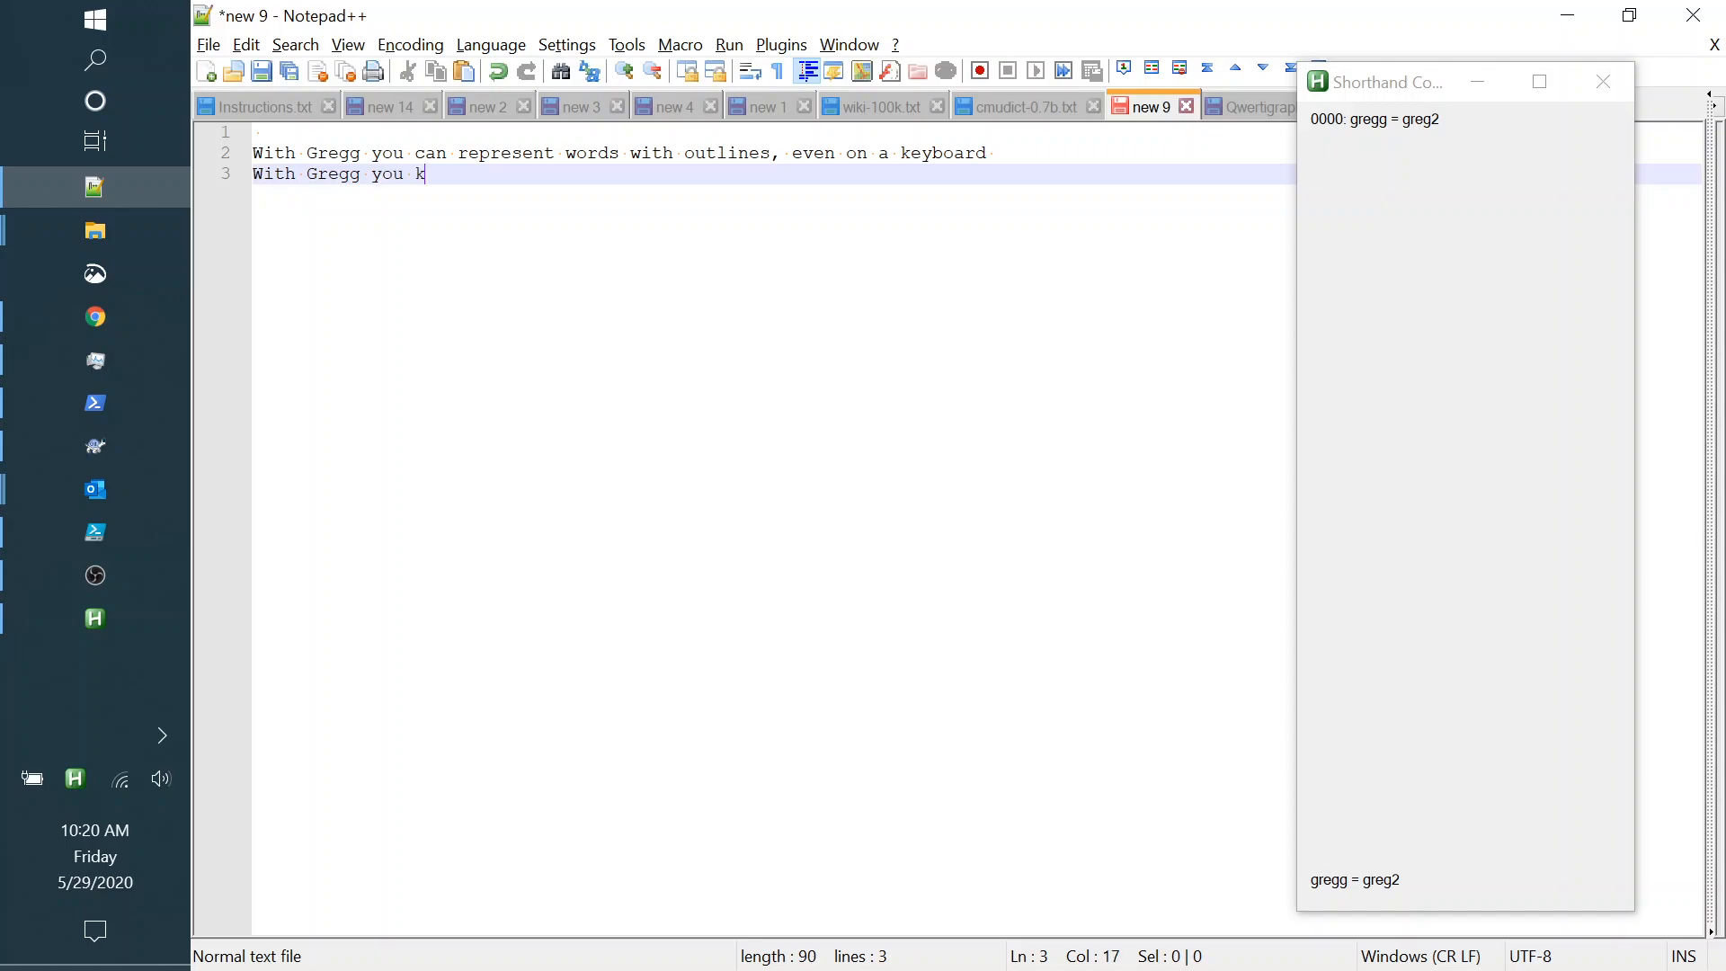
{"action": "type", "text": "an"}
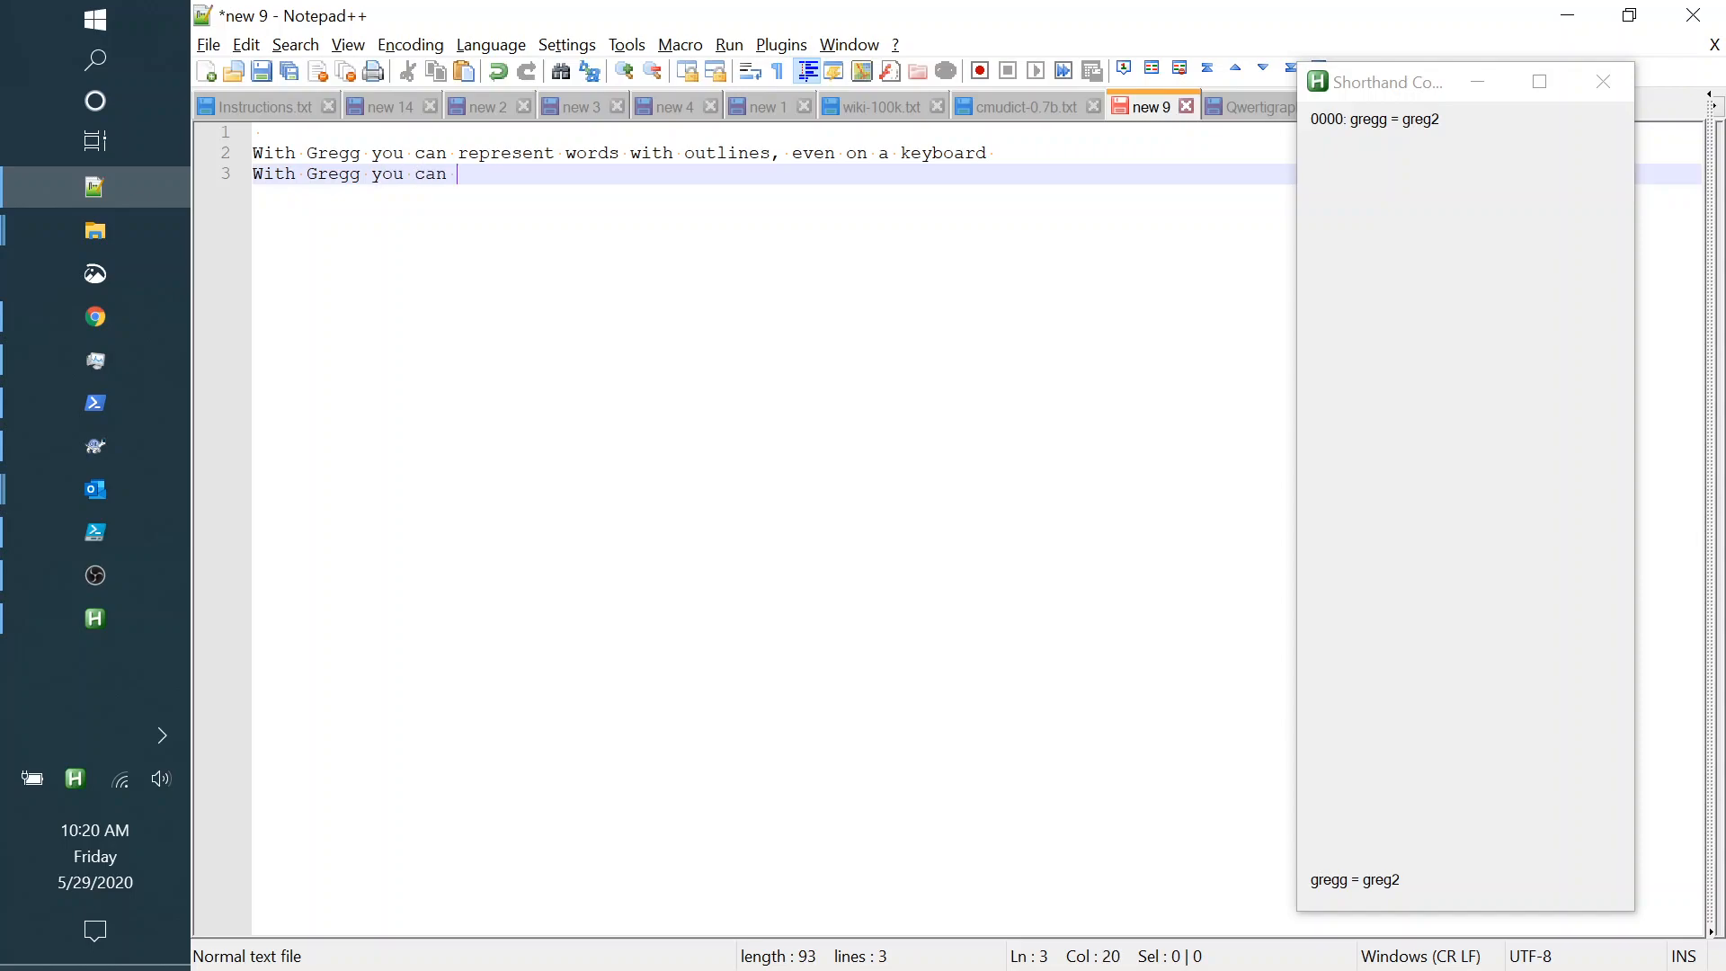
{"action": "type", "text": "represent"}
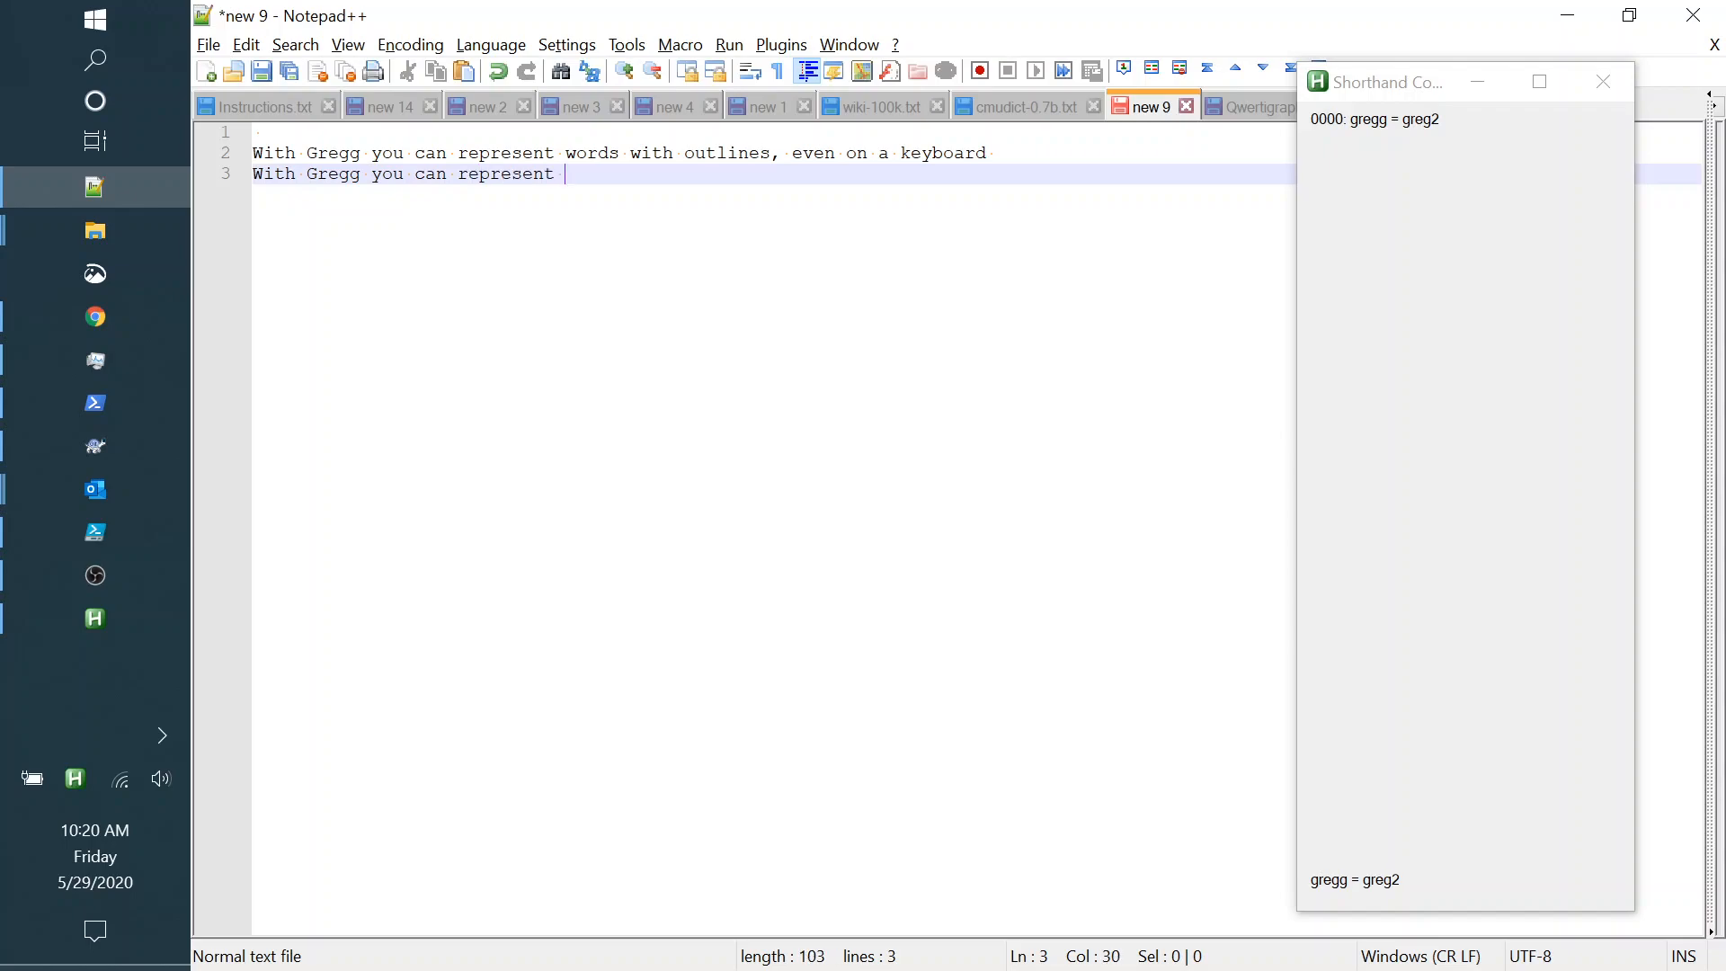
{"action": "type", "text": "words with outlin"}
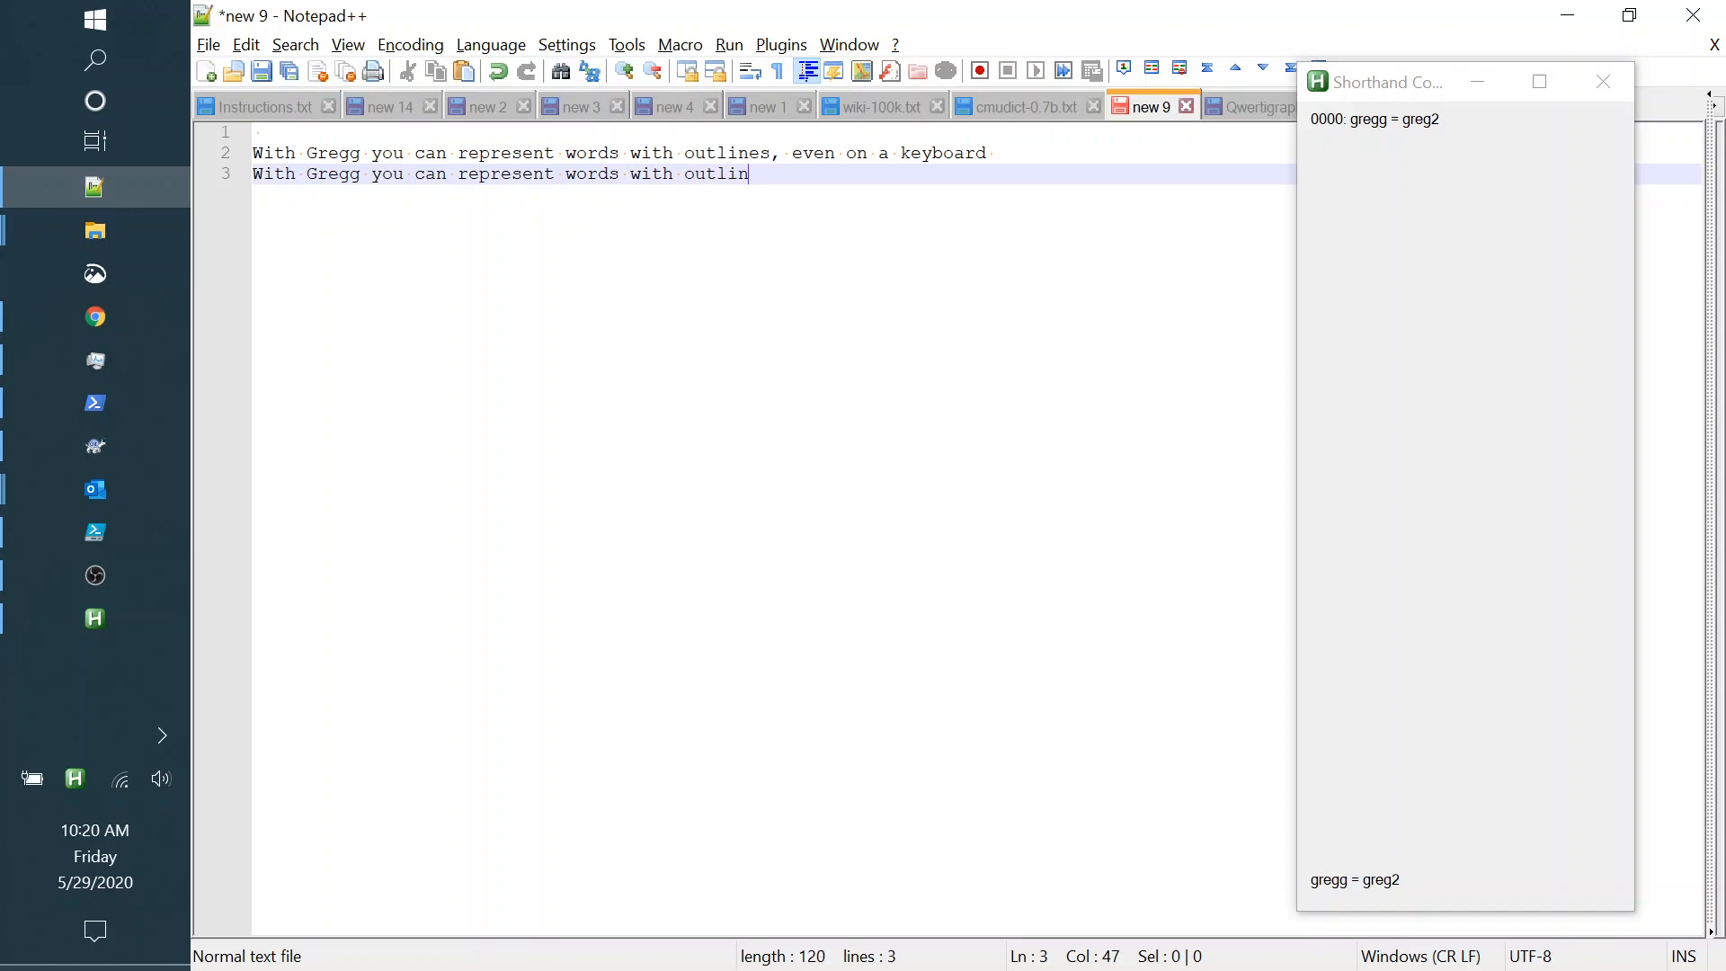
{"action": "type", "text": "es, even on a"}
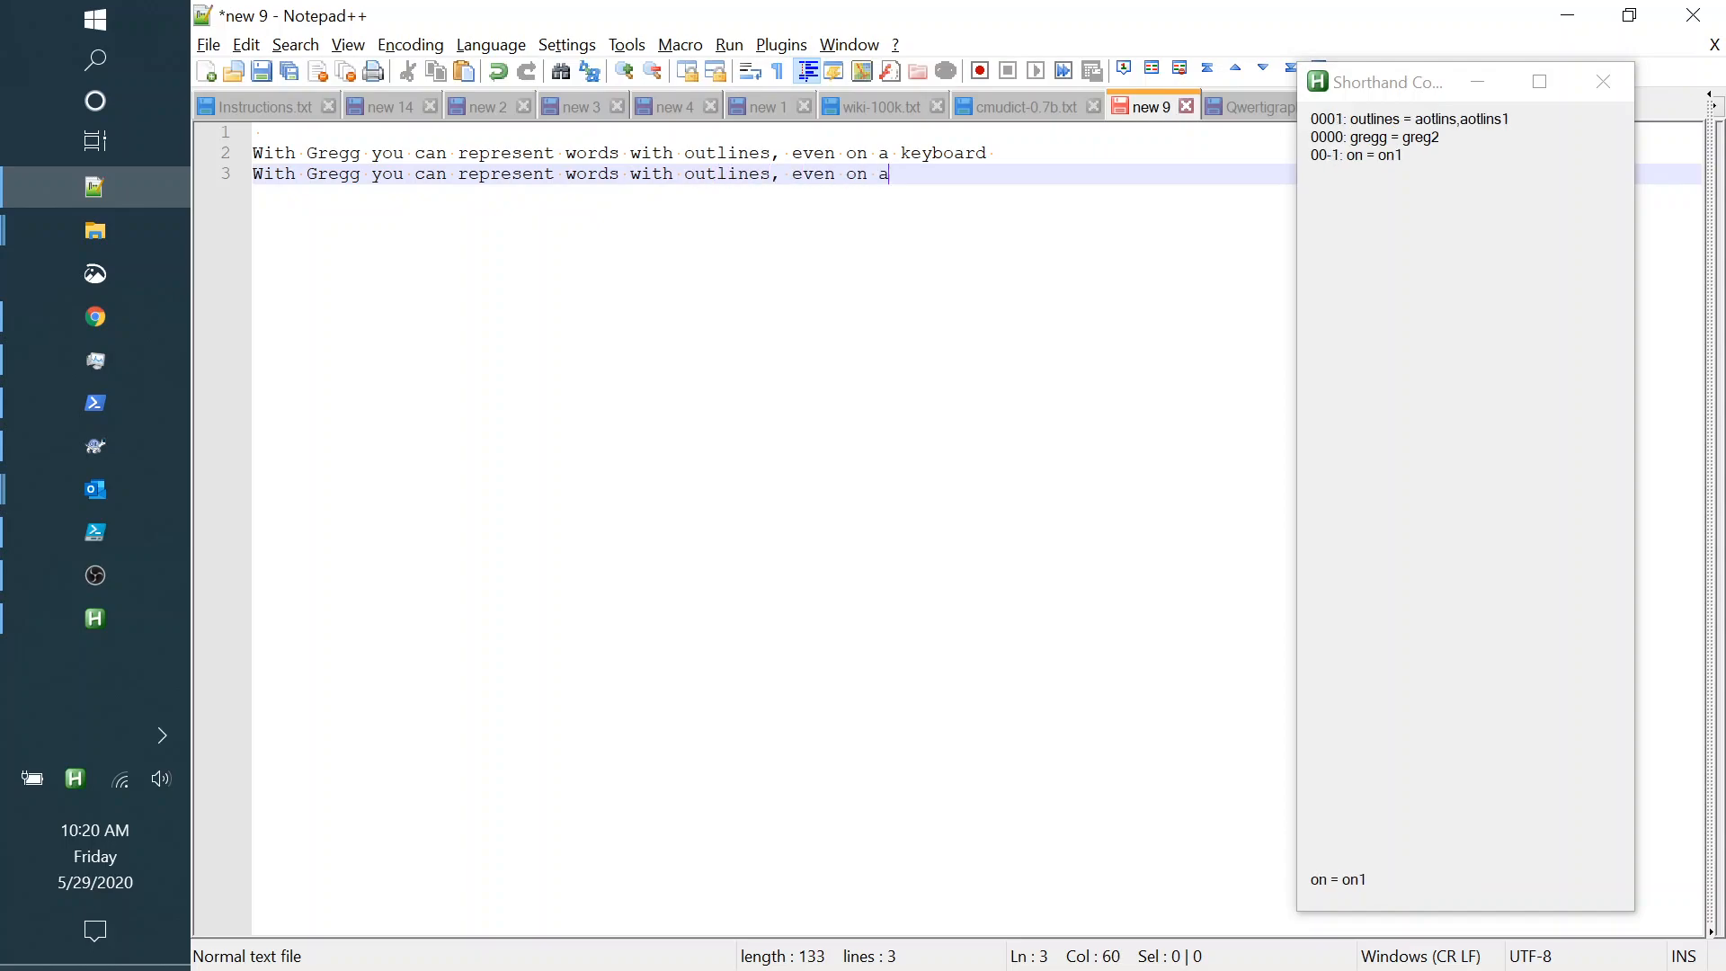
{"action": "type", "text": "kebor"}
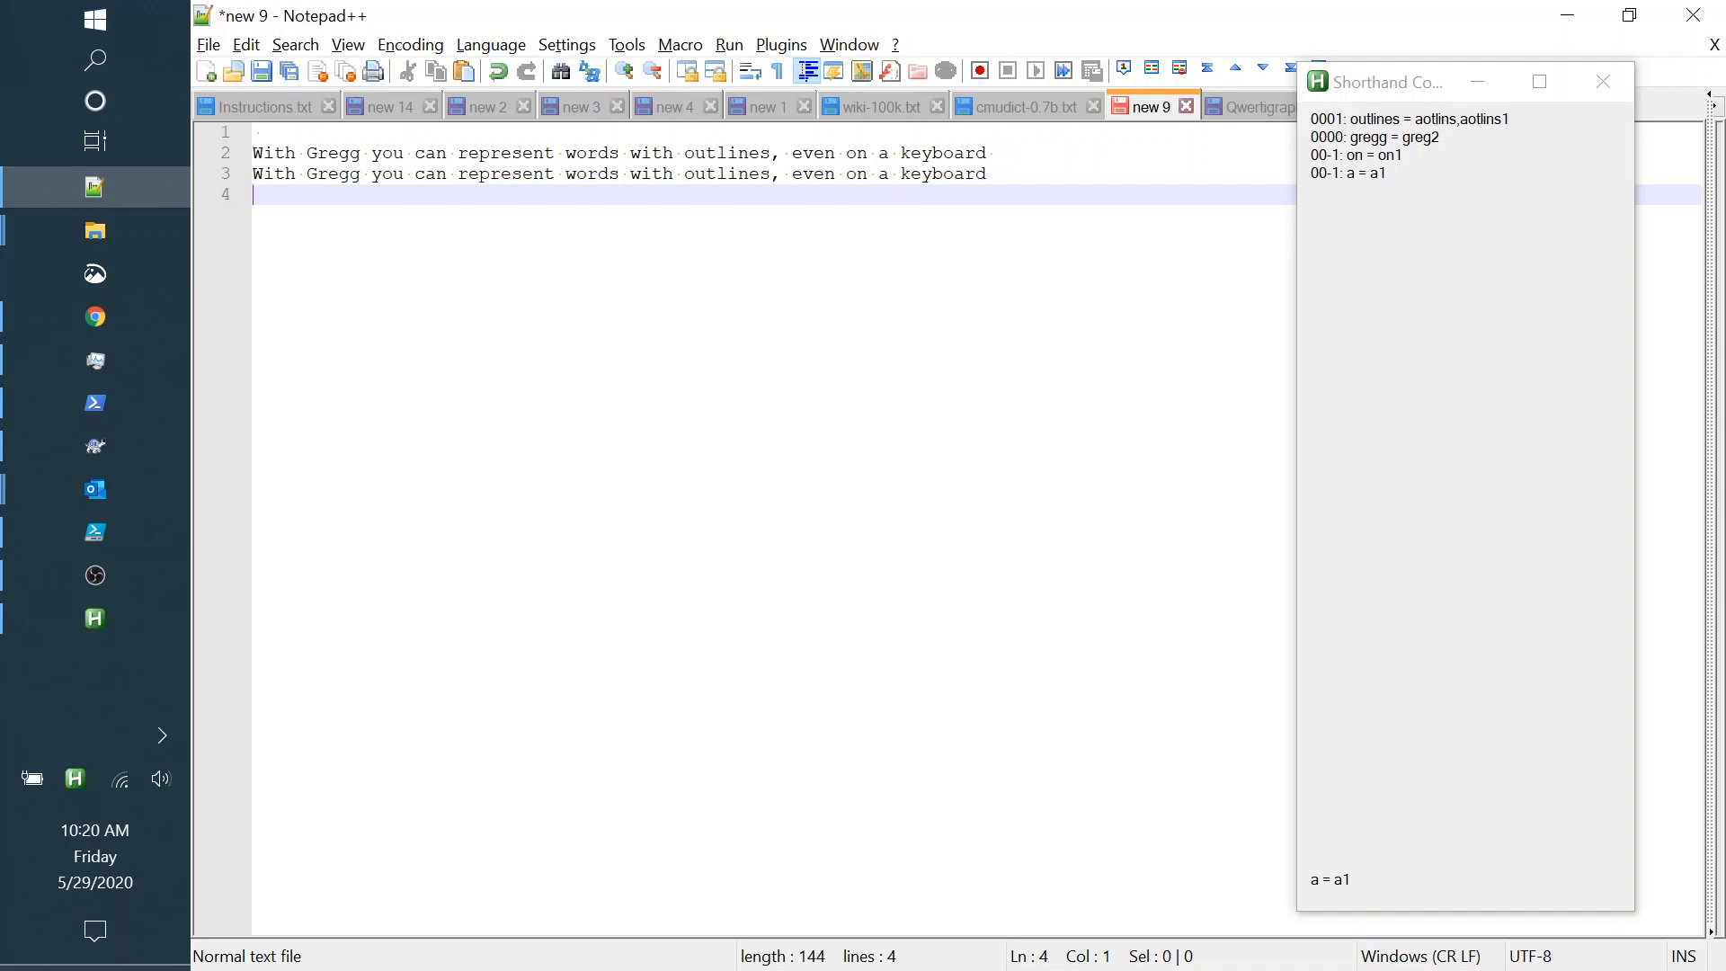
Begin line 4 with 'With Gregg you can rep'.
{"action": "type", "text": "With"}
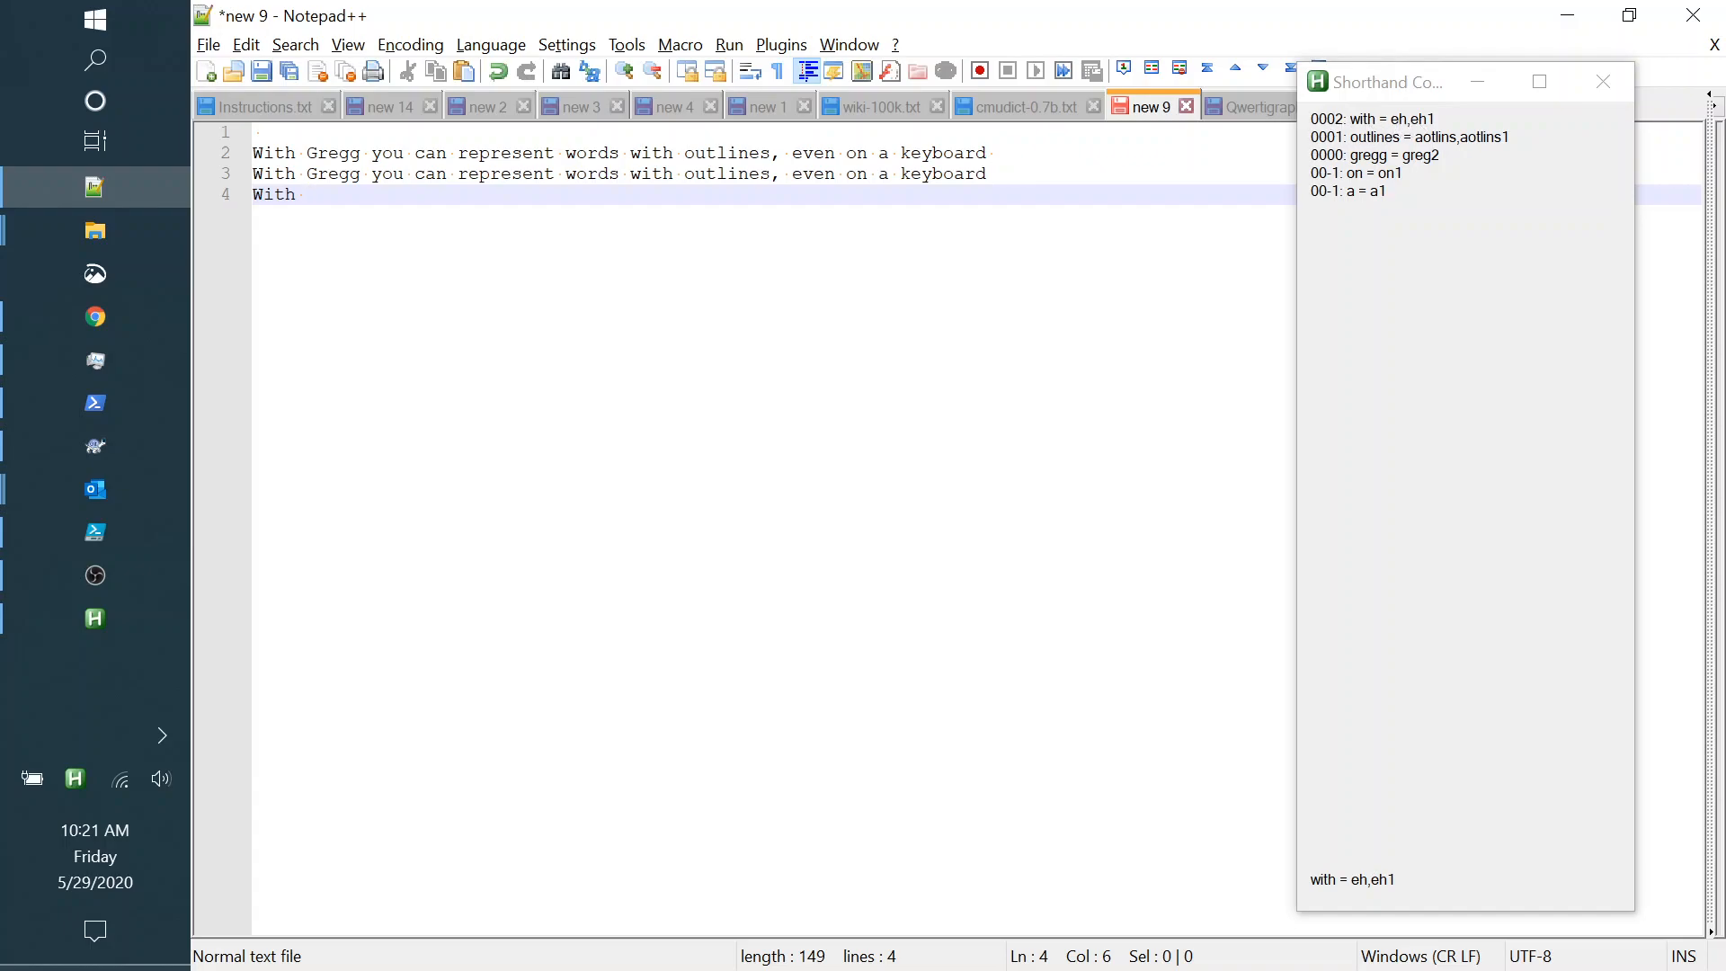
{"action": "type", "text": "Greg"}
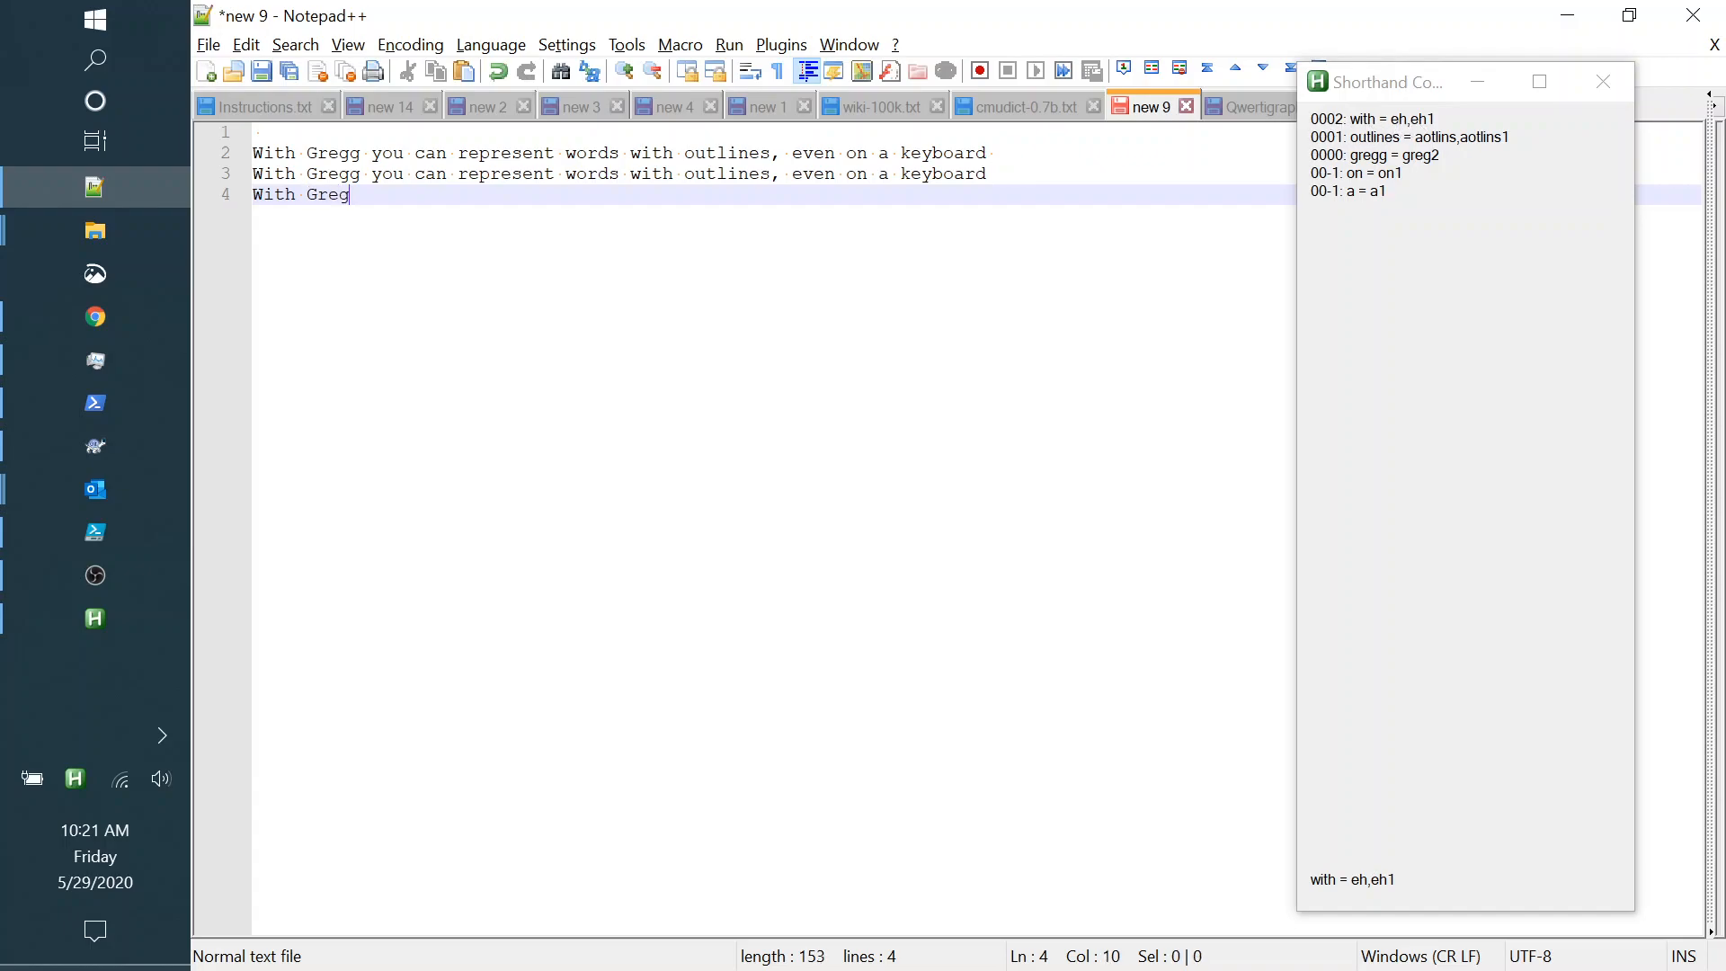
{"action": "type", "text": "g"}
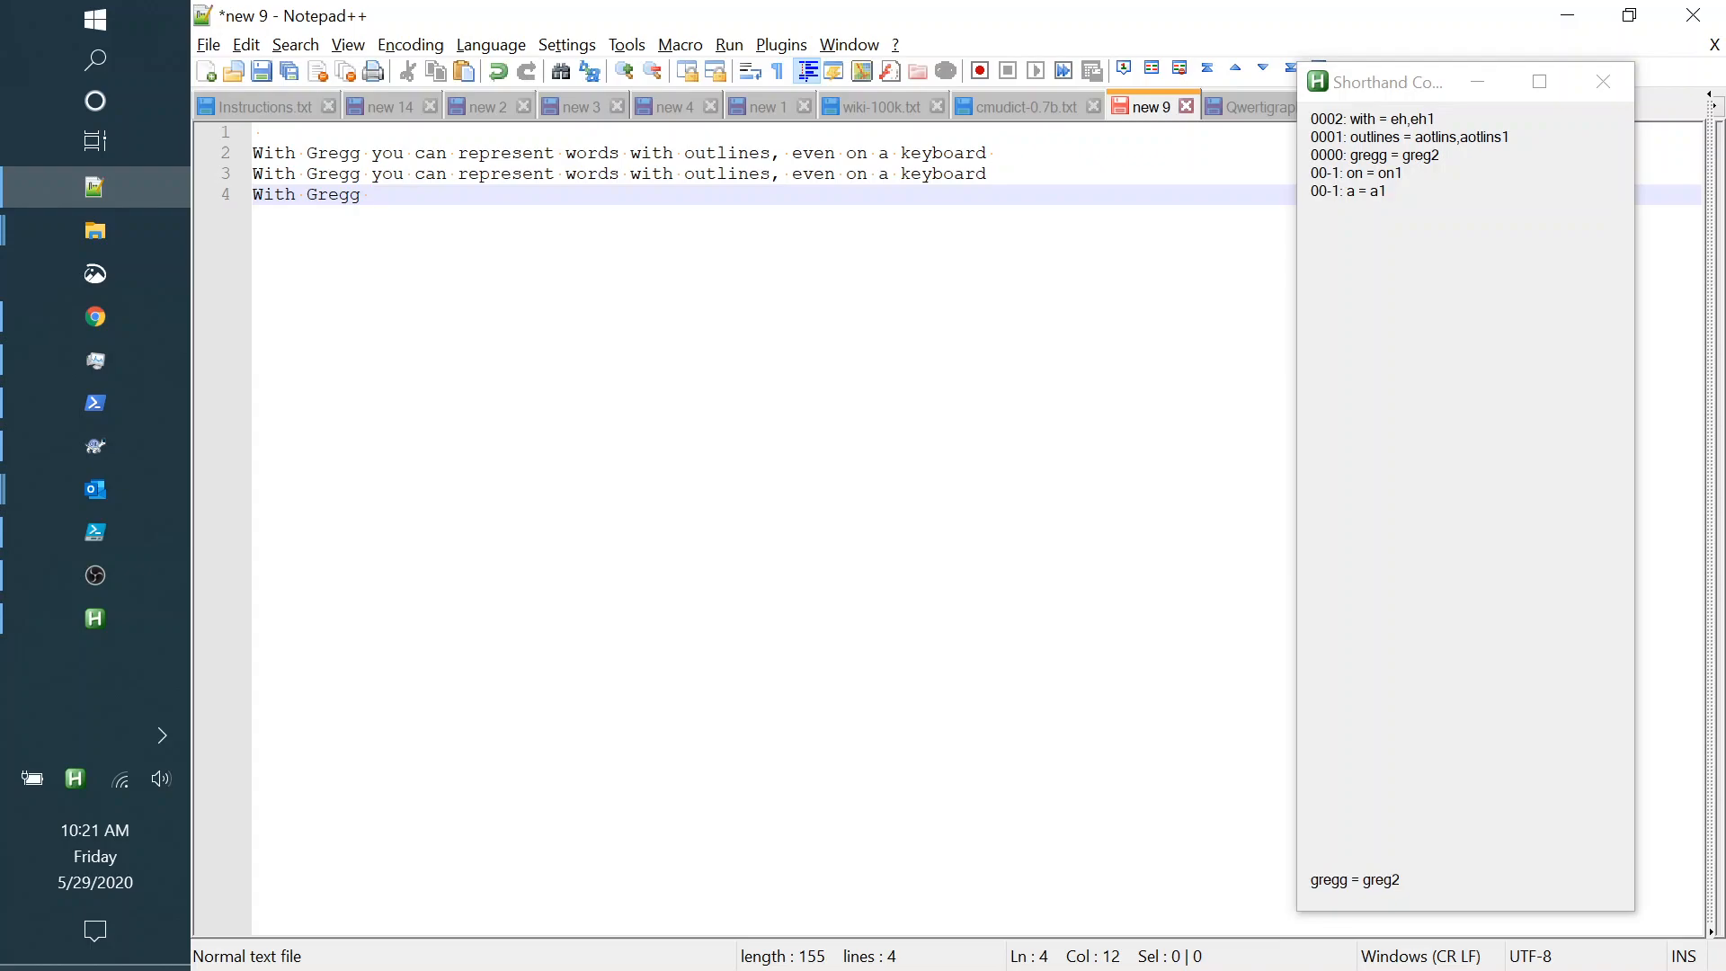
{"action": "mouse_move", "coordinate": [1329, 892]}
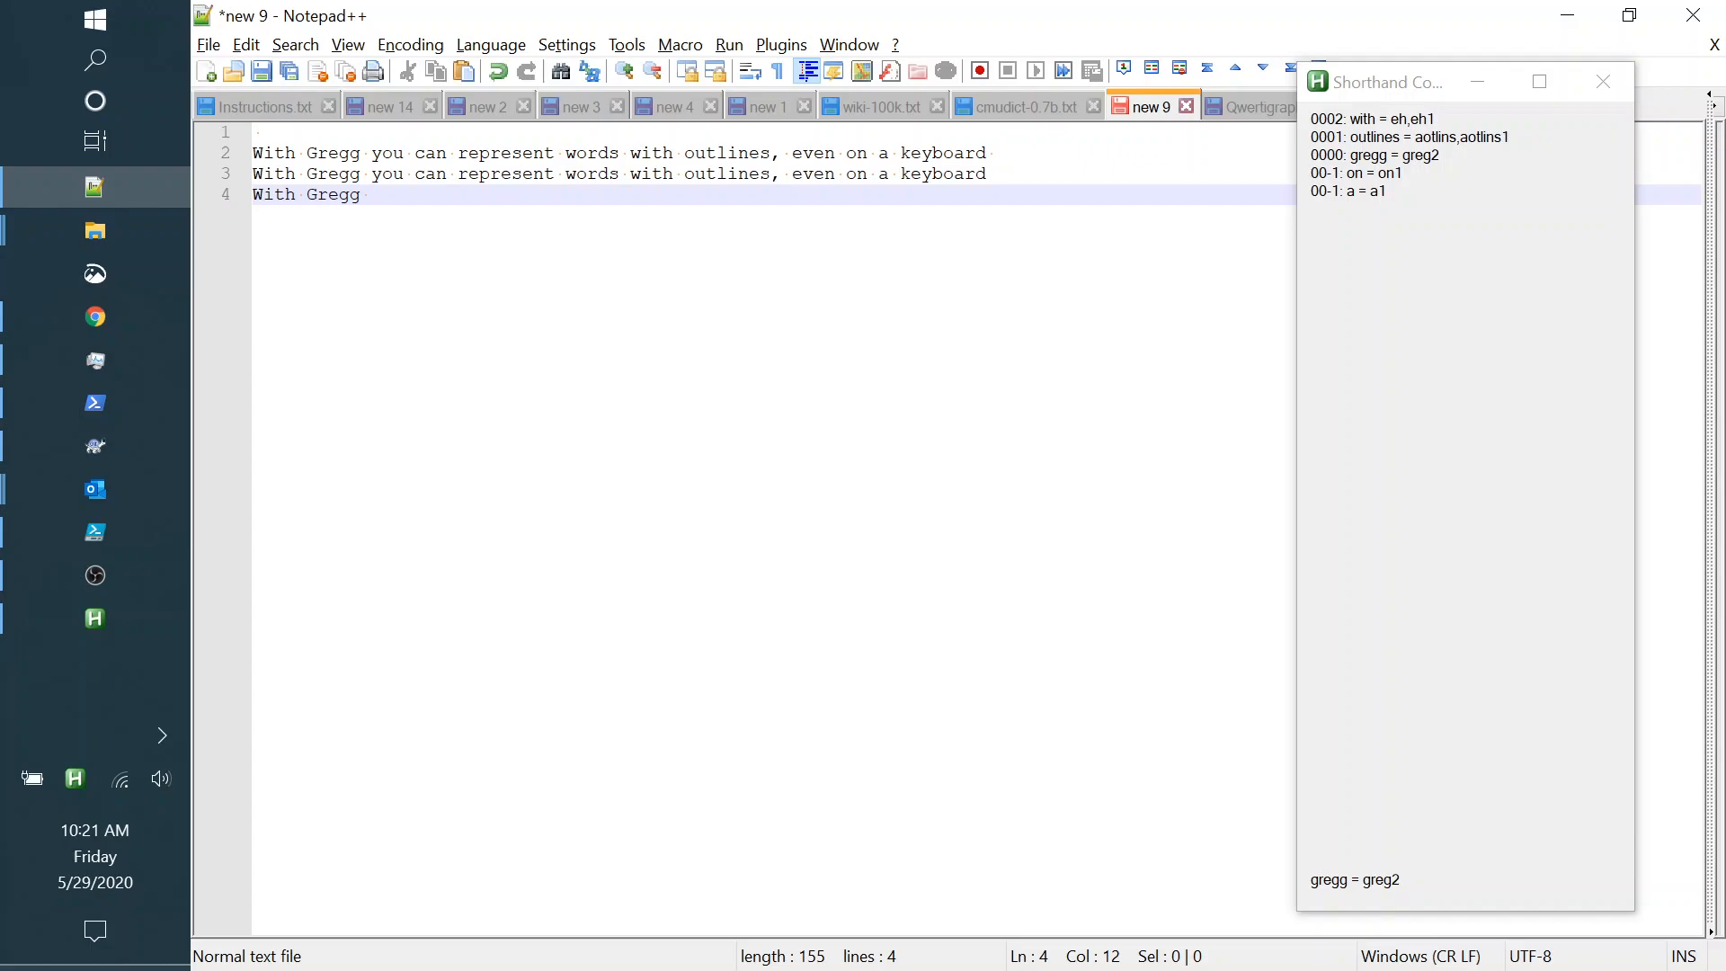
{"action": "type", "text": "you"}
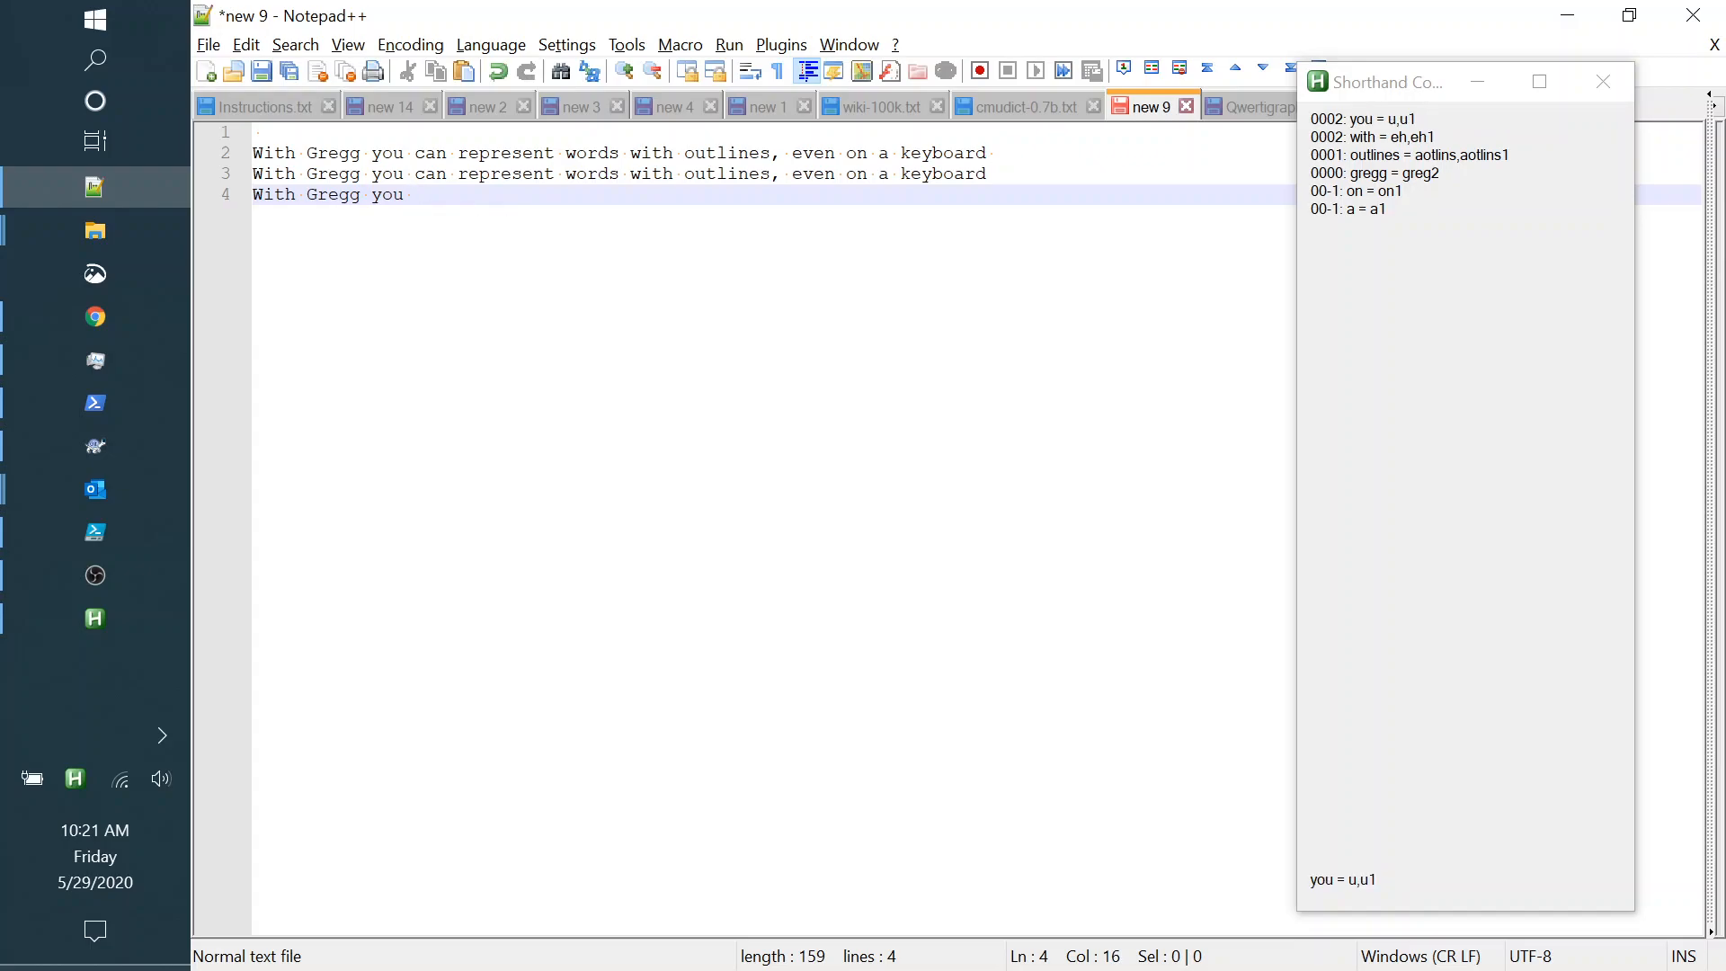
{"action": "type", "text": "can rep"}
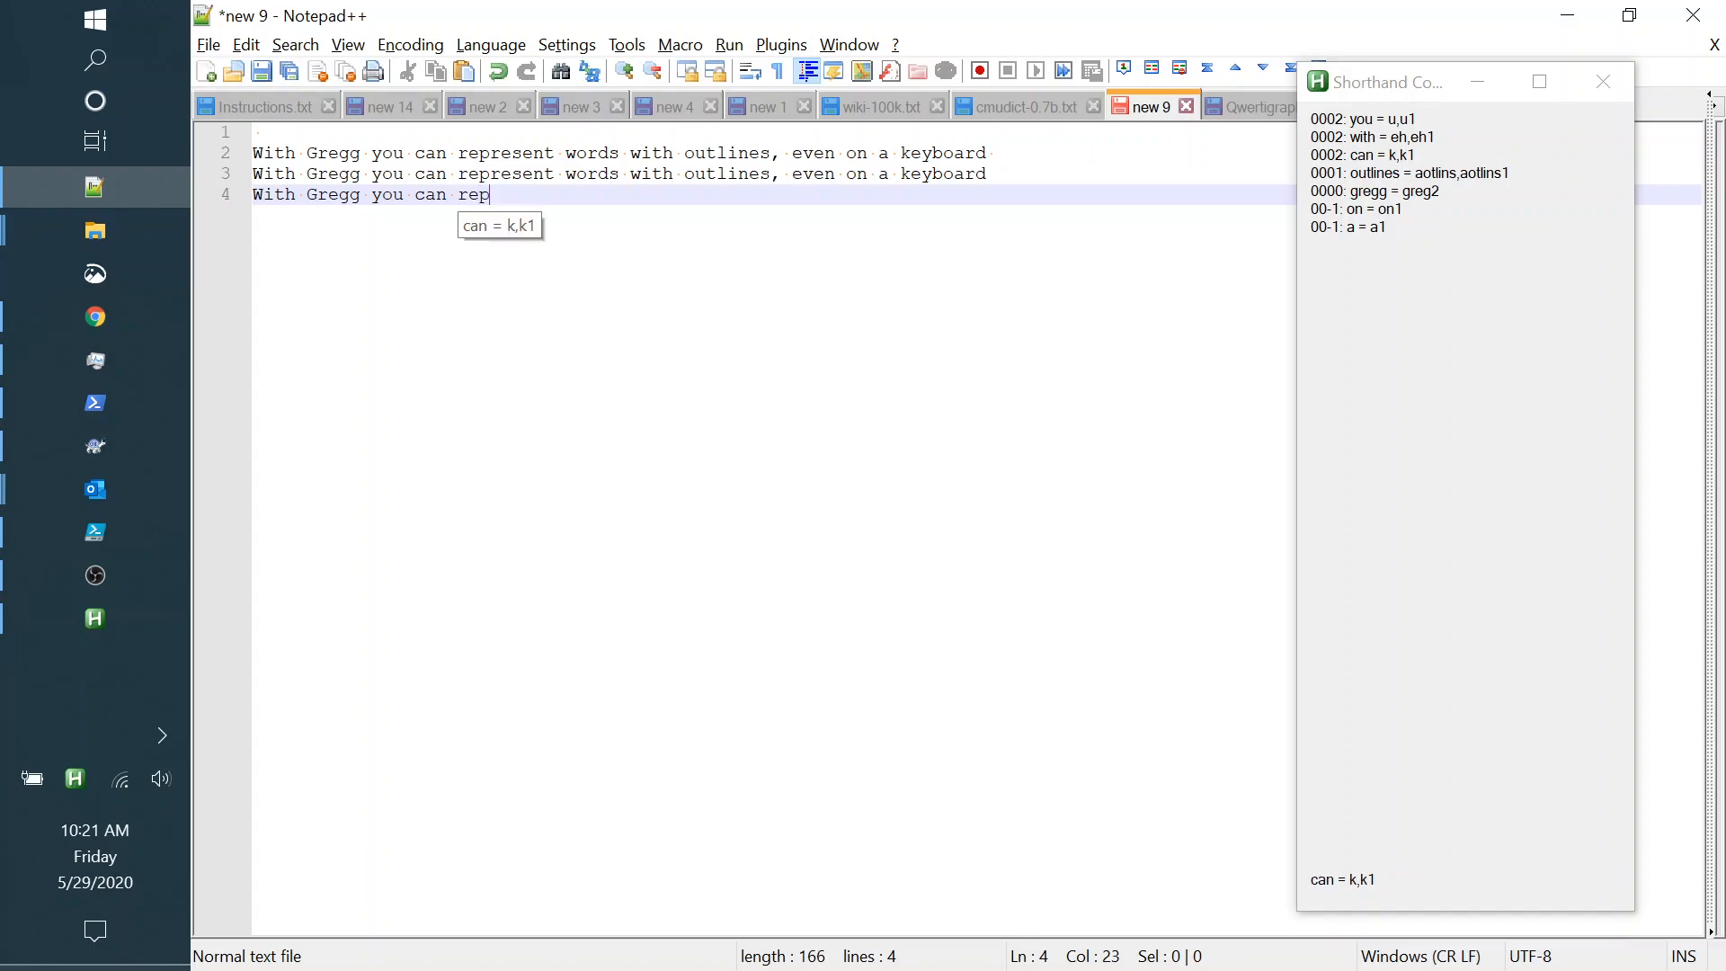
Finish the sentence with 'resent words with out lines, even', fix the typo, and end the line.
{"action": "type", "text": "rese"}
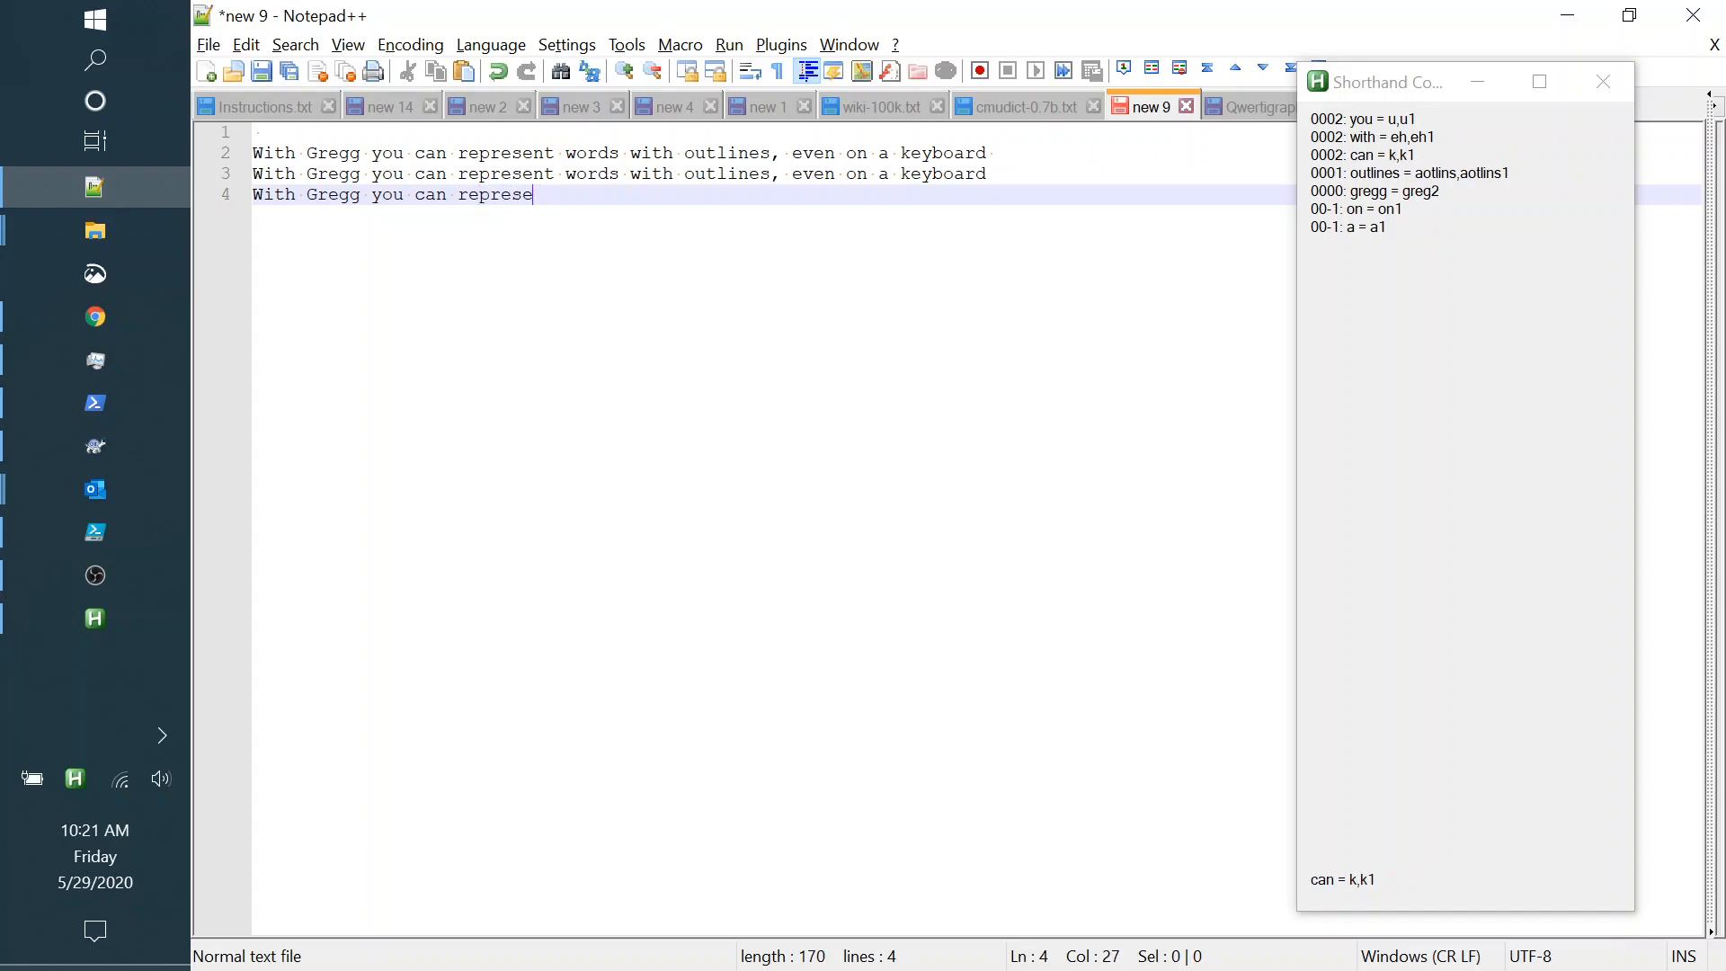
{"action": "type", "text": "nt"}
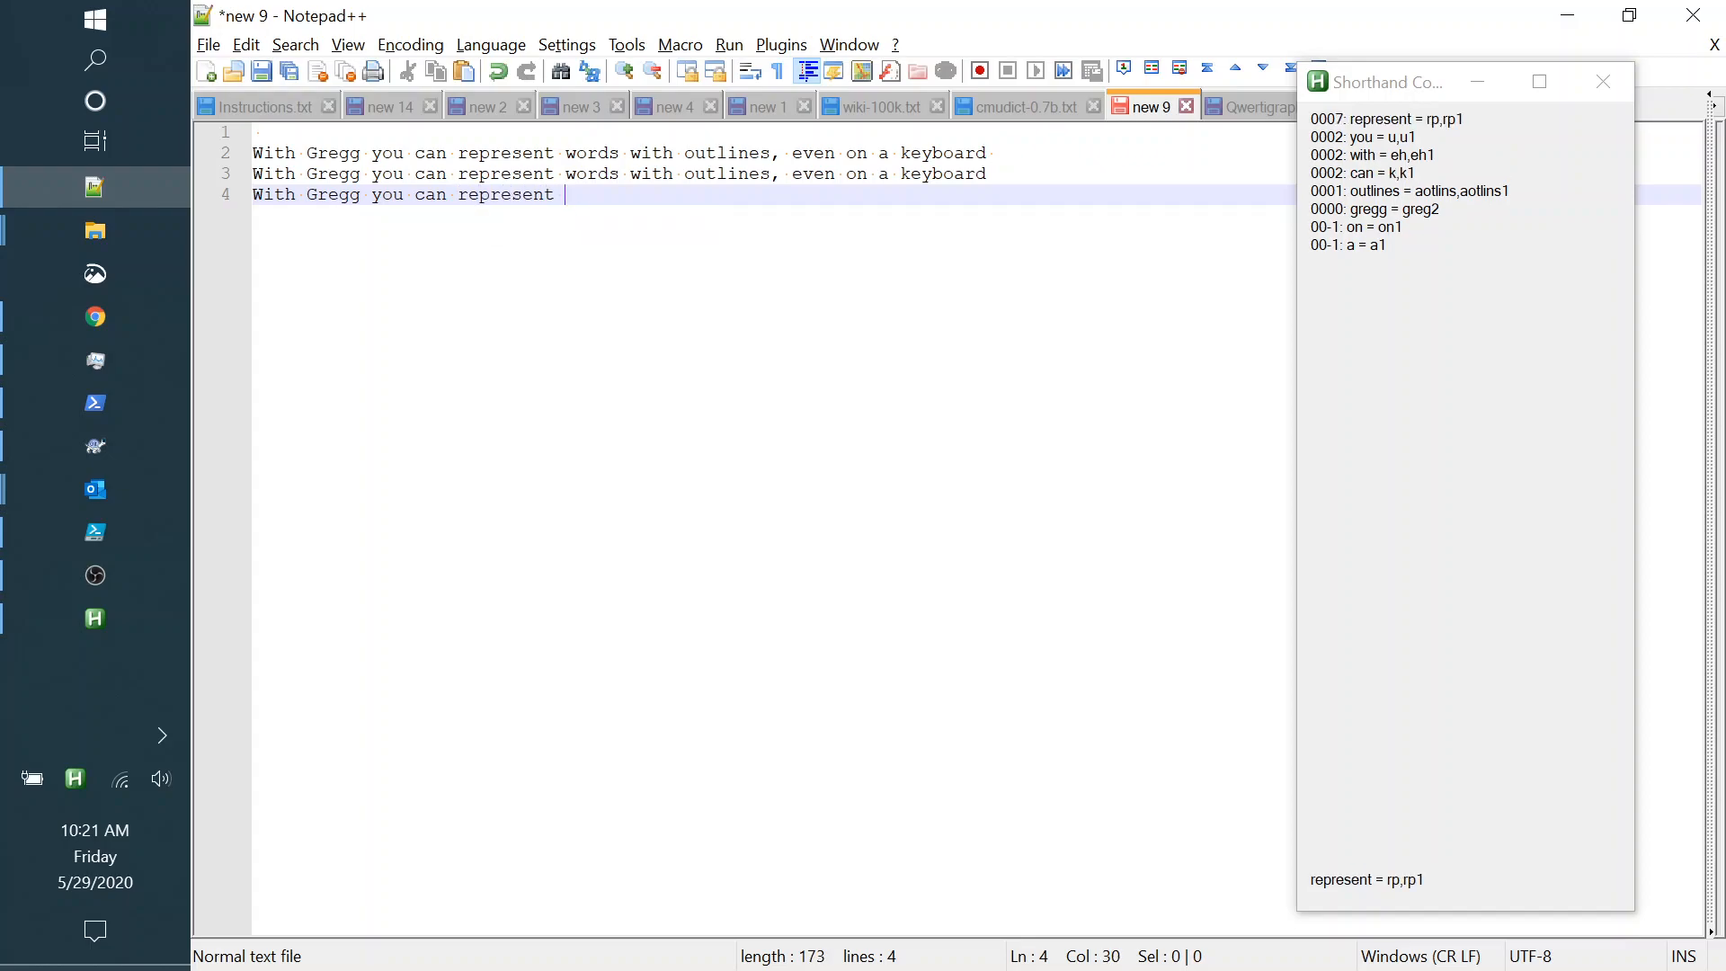
{"action": "type", "text": "words eith"}
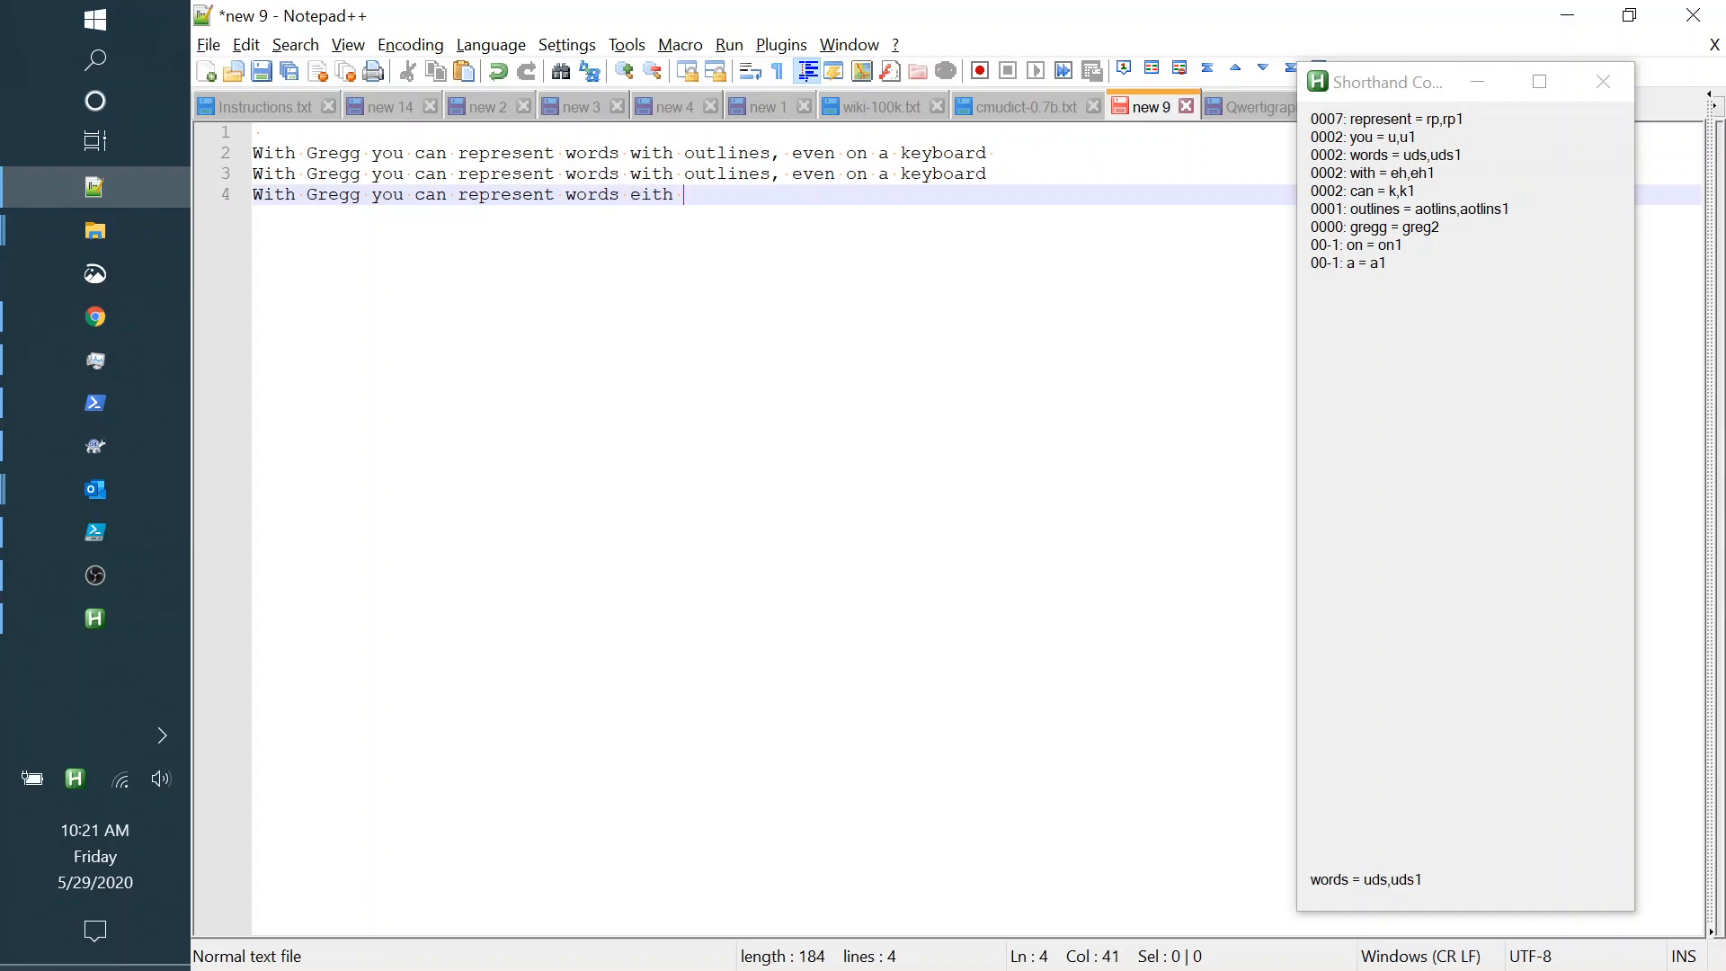
{"action": "key", "text": "Backspace"}
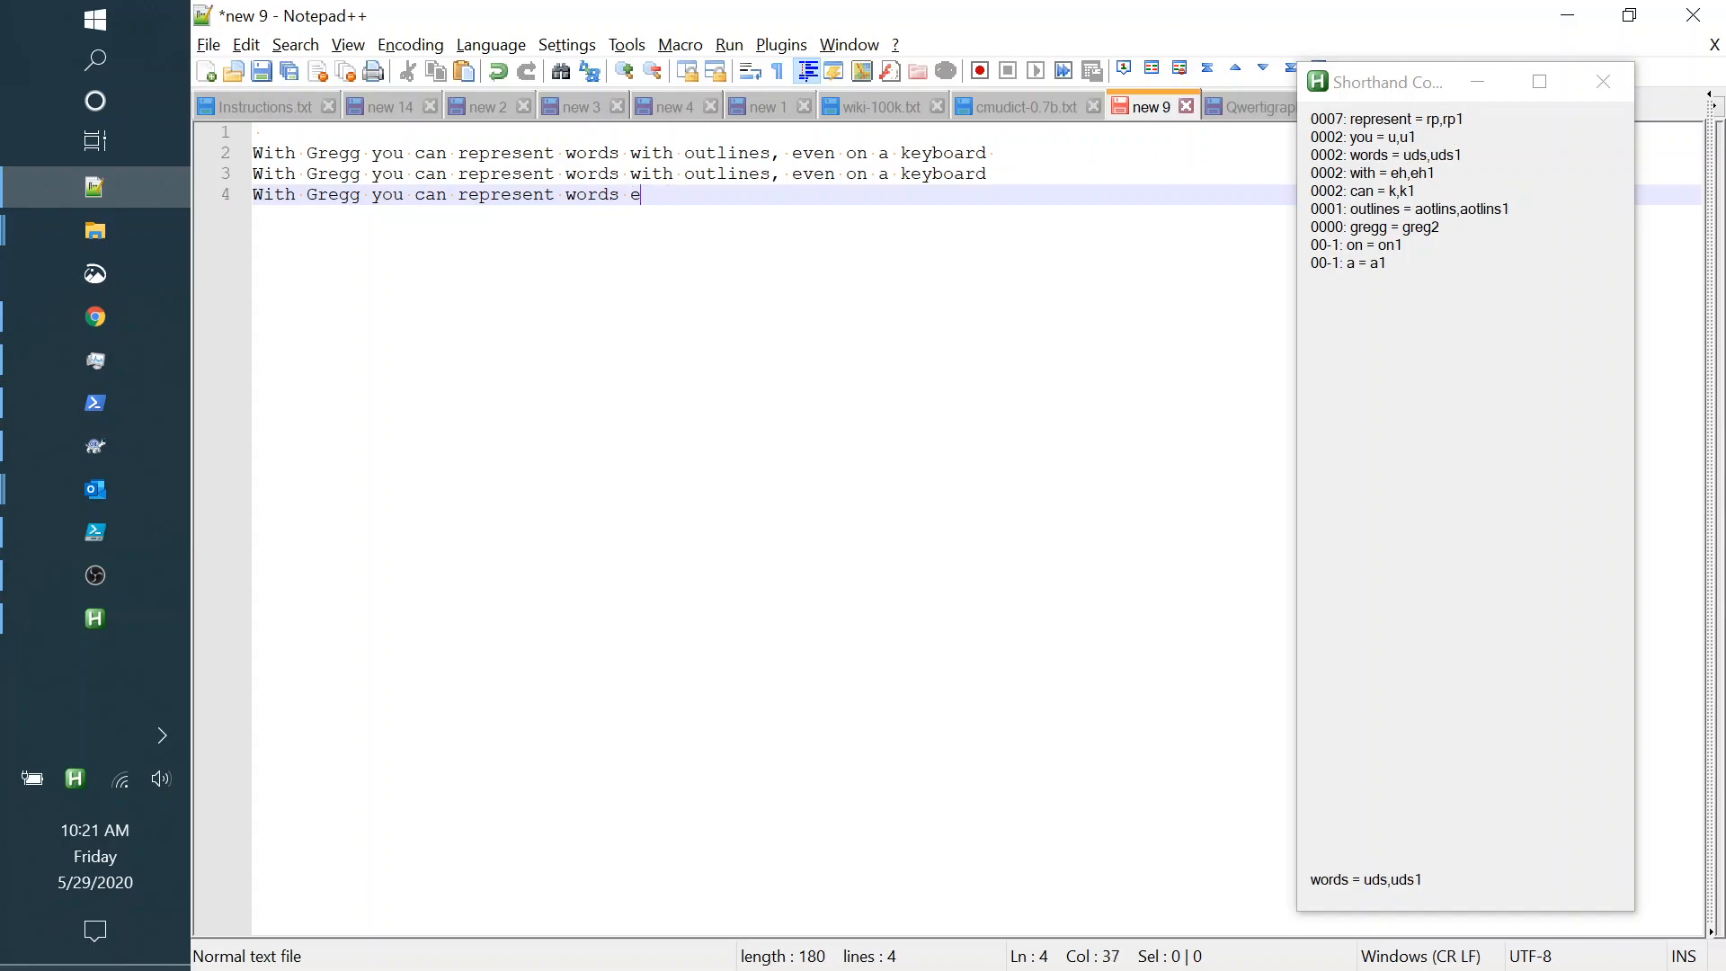
{"action": "type", "text": "with out"}
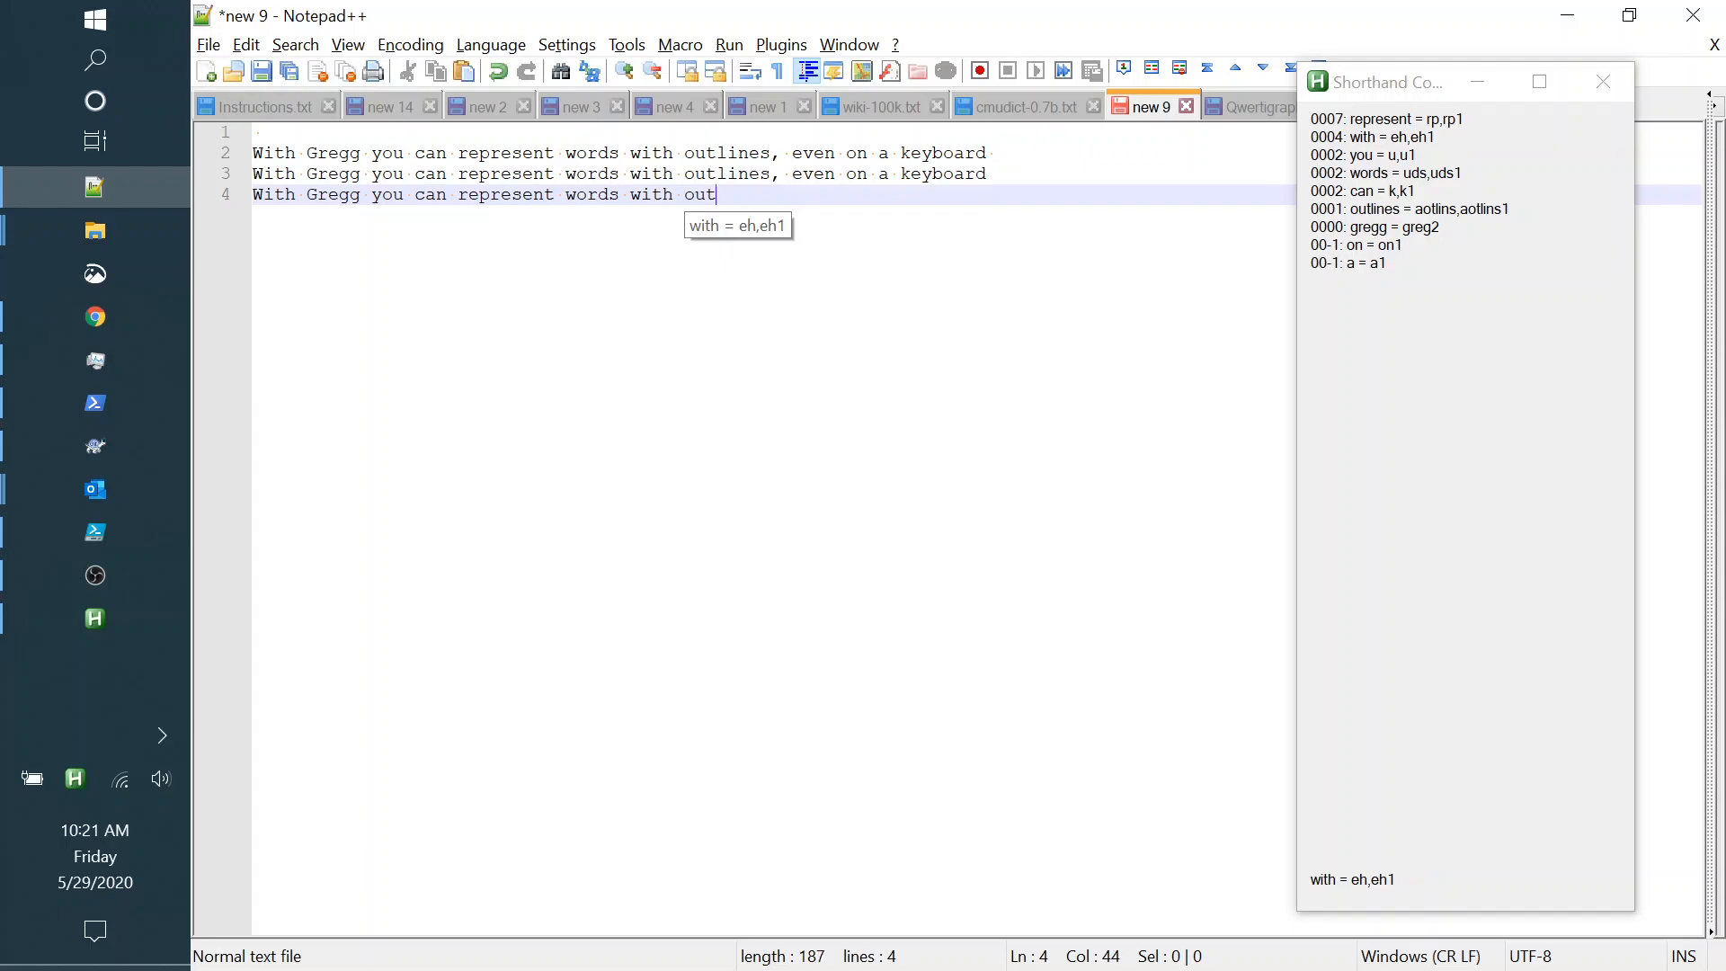
{"action": "type", "text": "lines, even on a keyboard"}
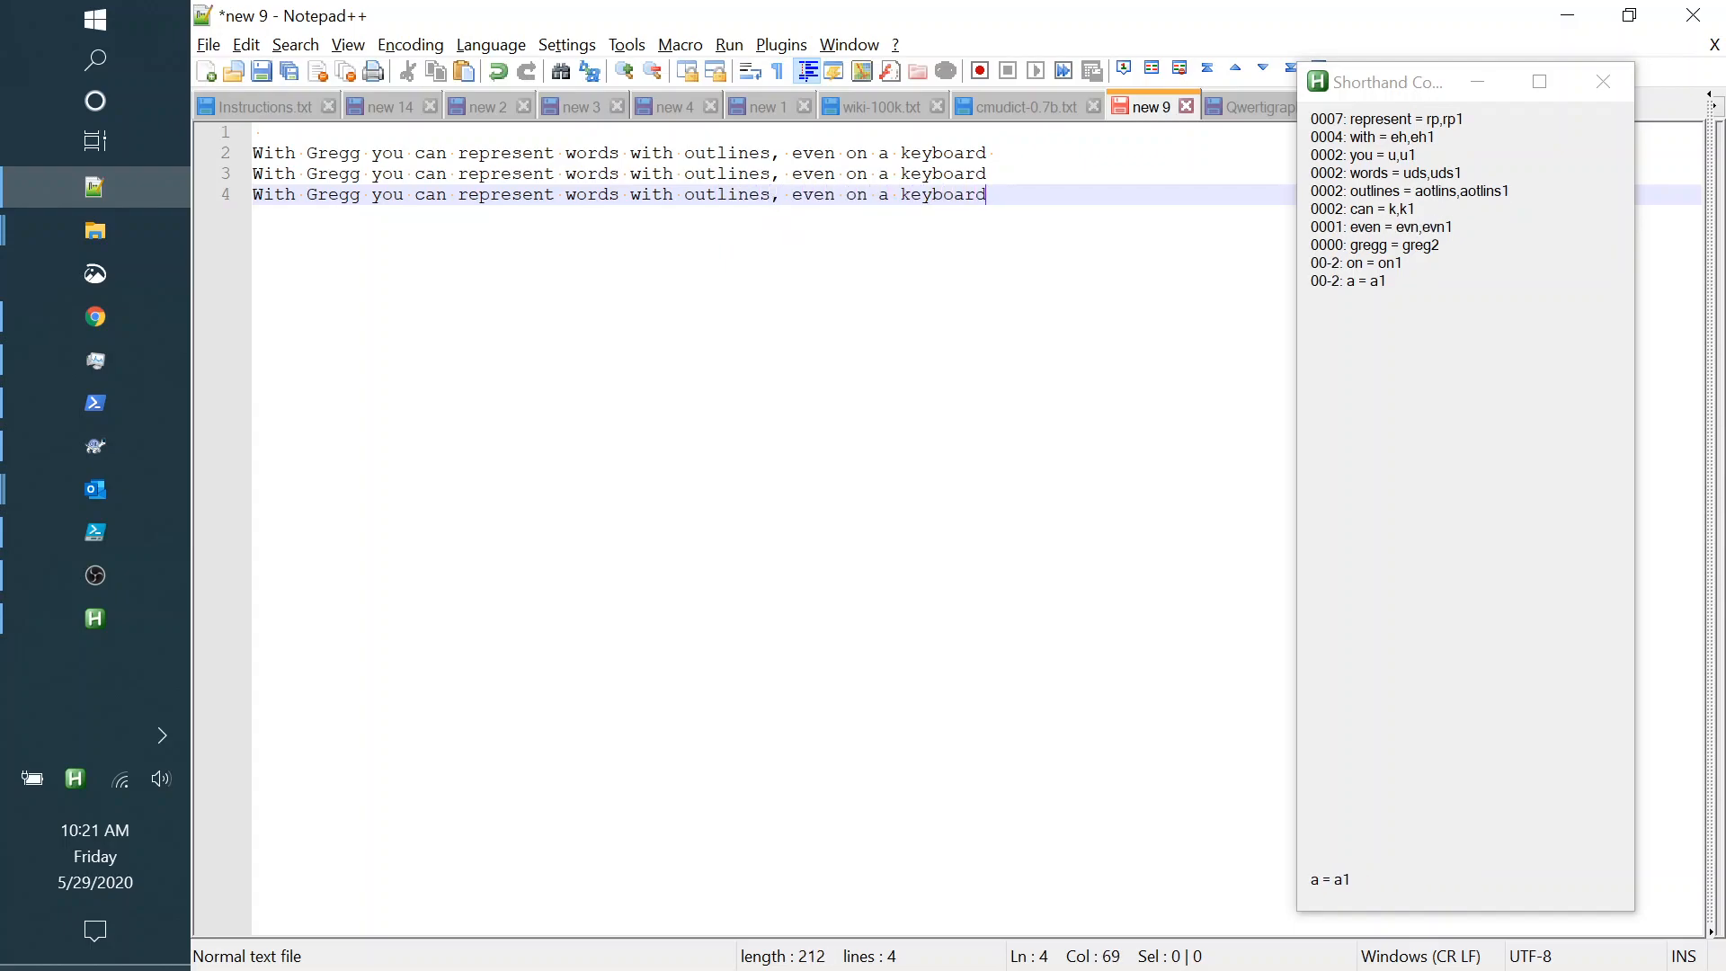
{"action": "key", "text": "Enter"}
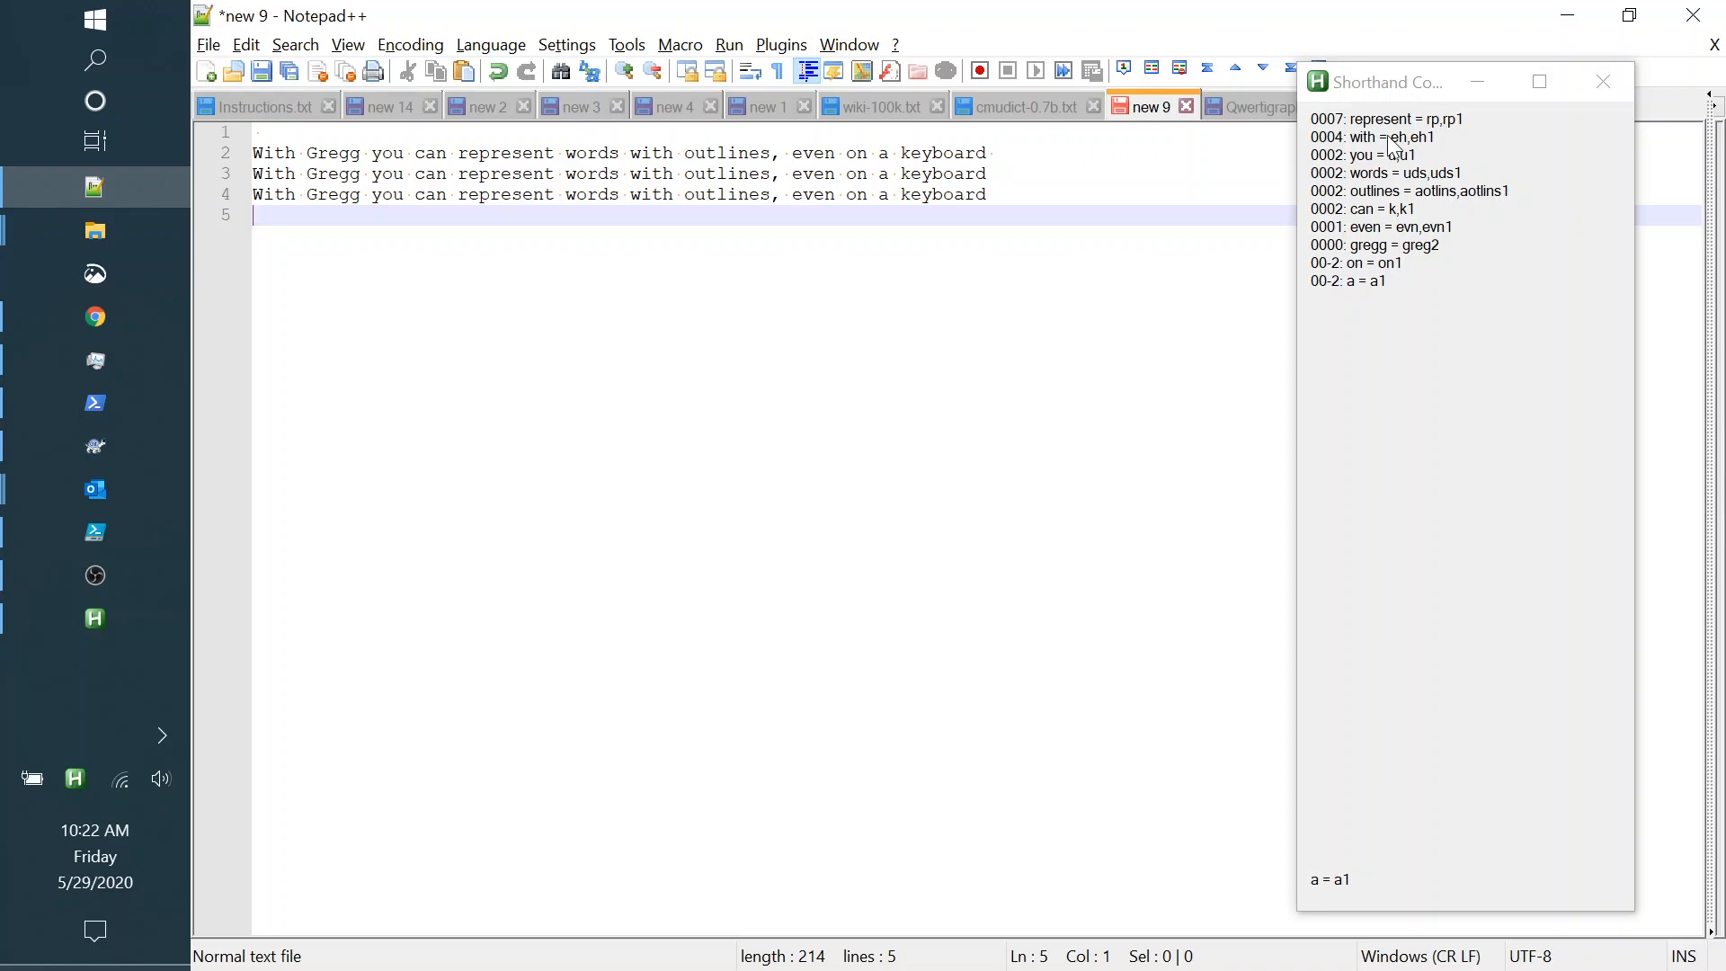
{"action": "mouse_move", "coordinate": [1337, 167]}
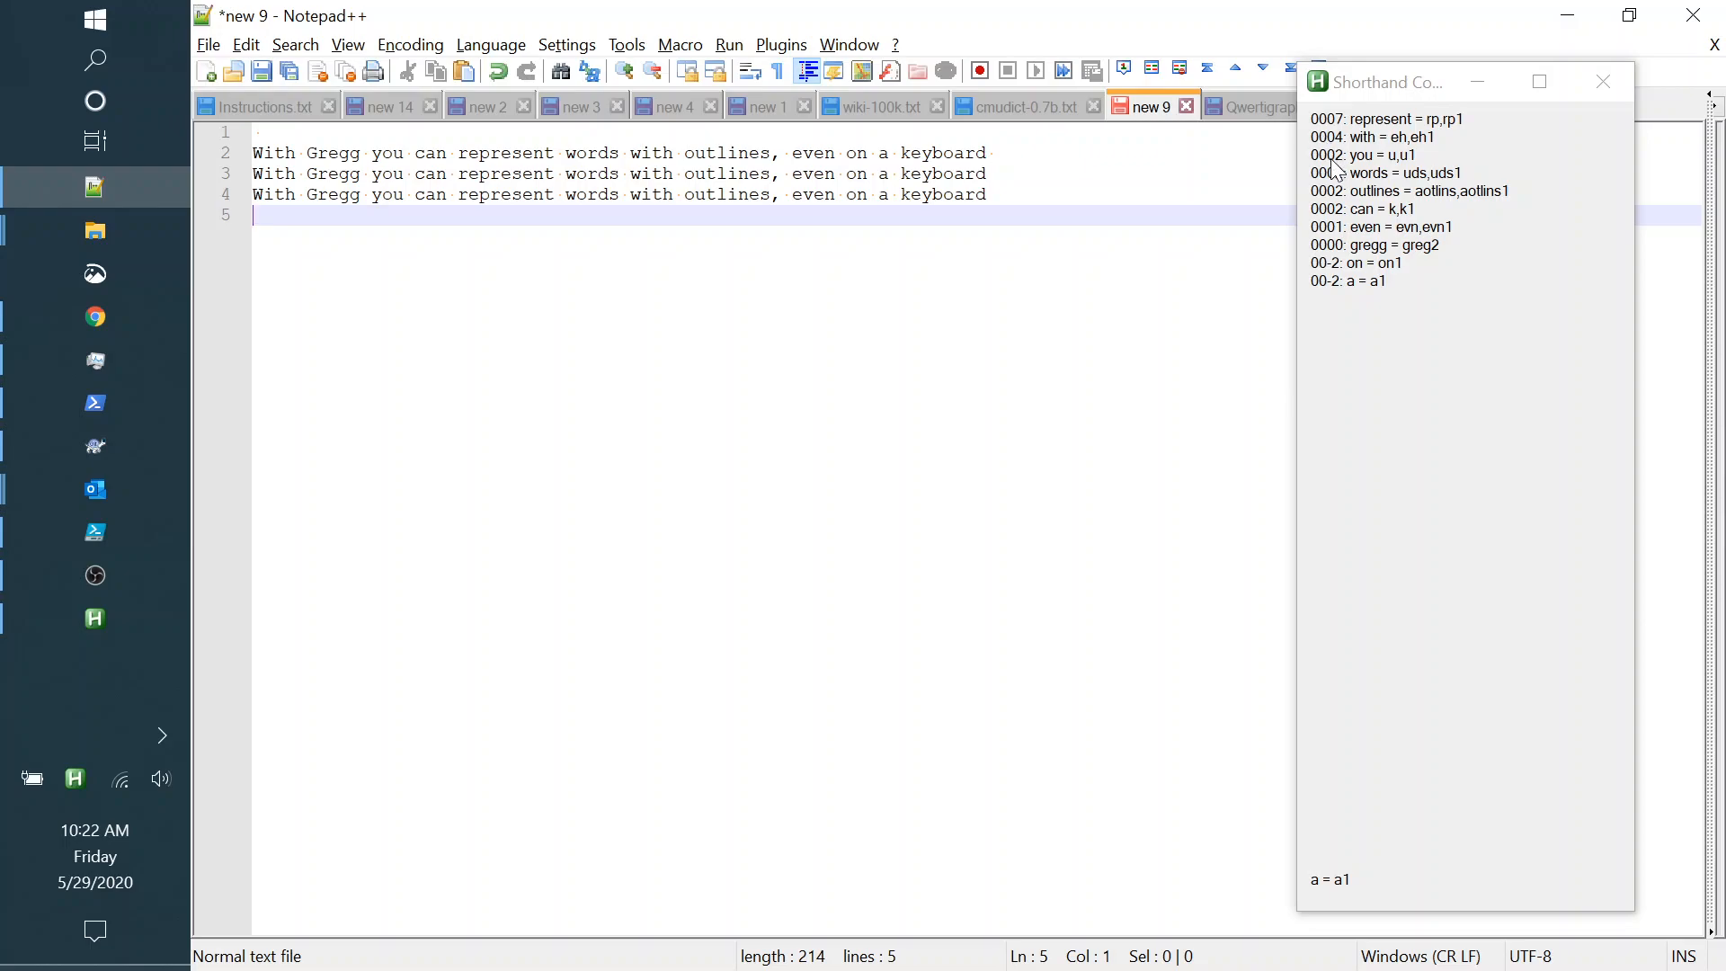
{"action": "mouse_move", "coordinate": [1339, 178]}
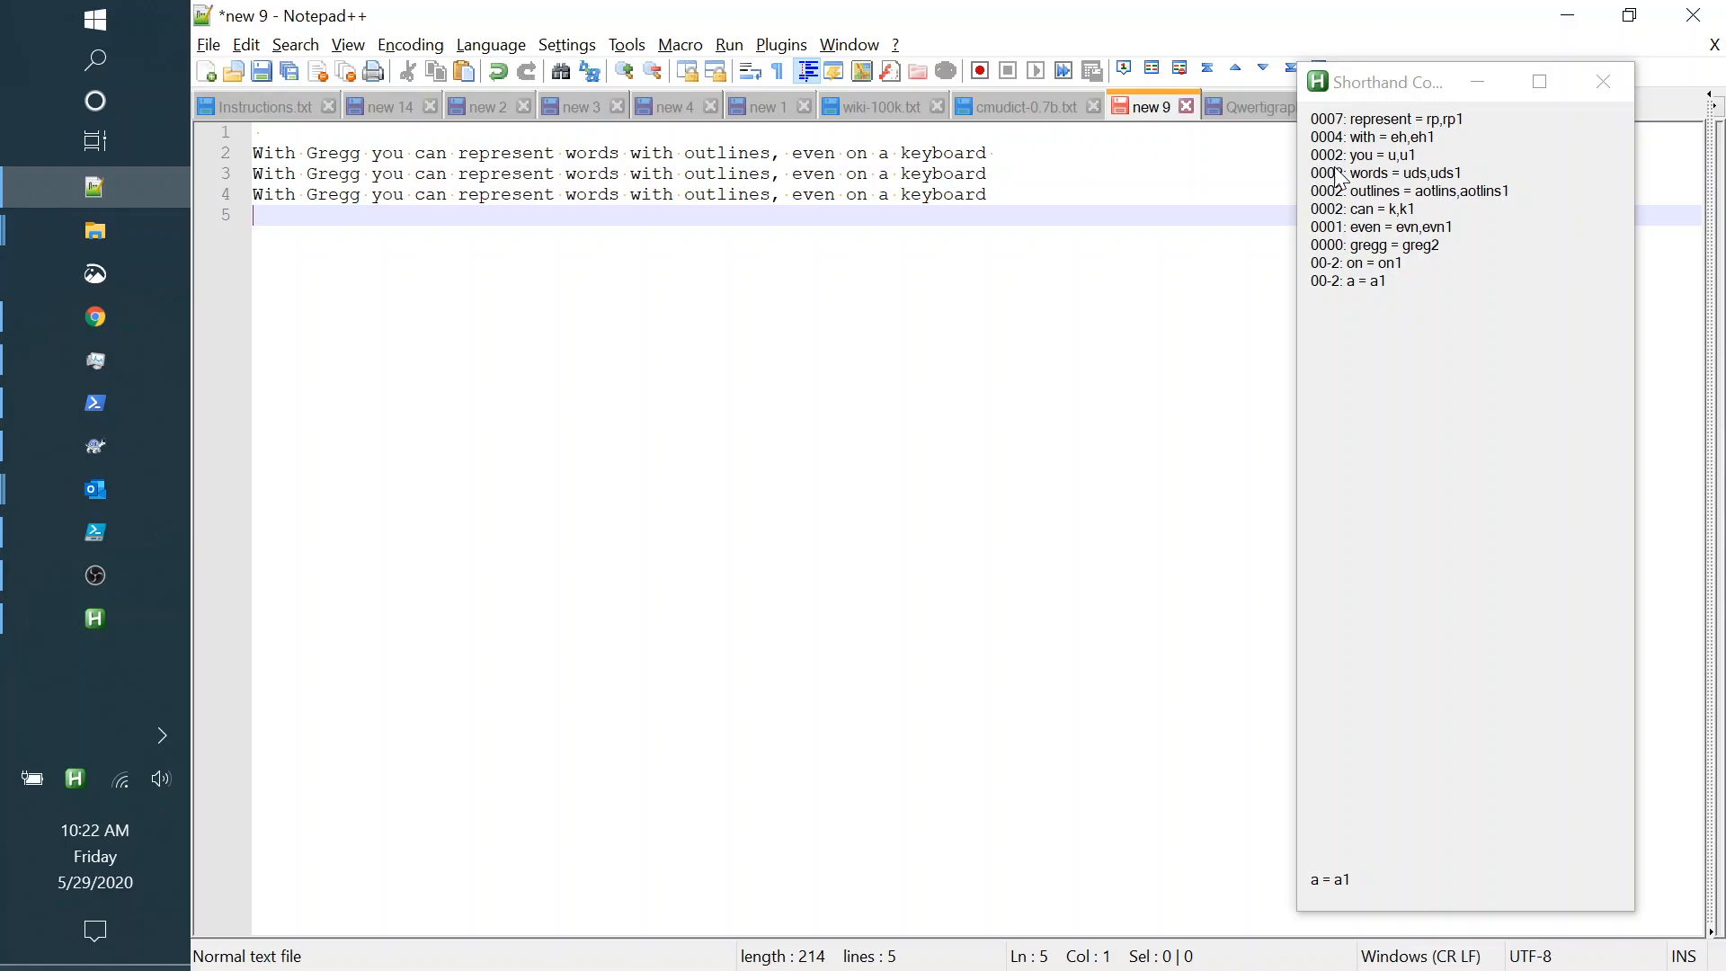